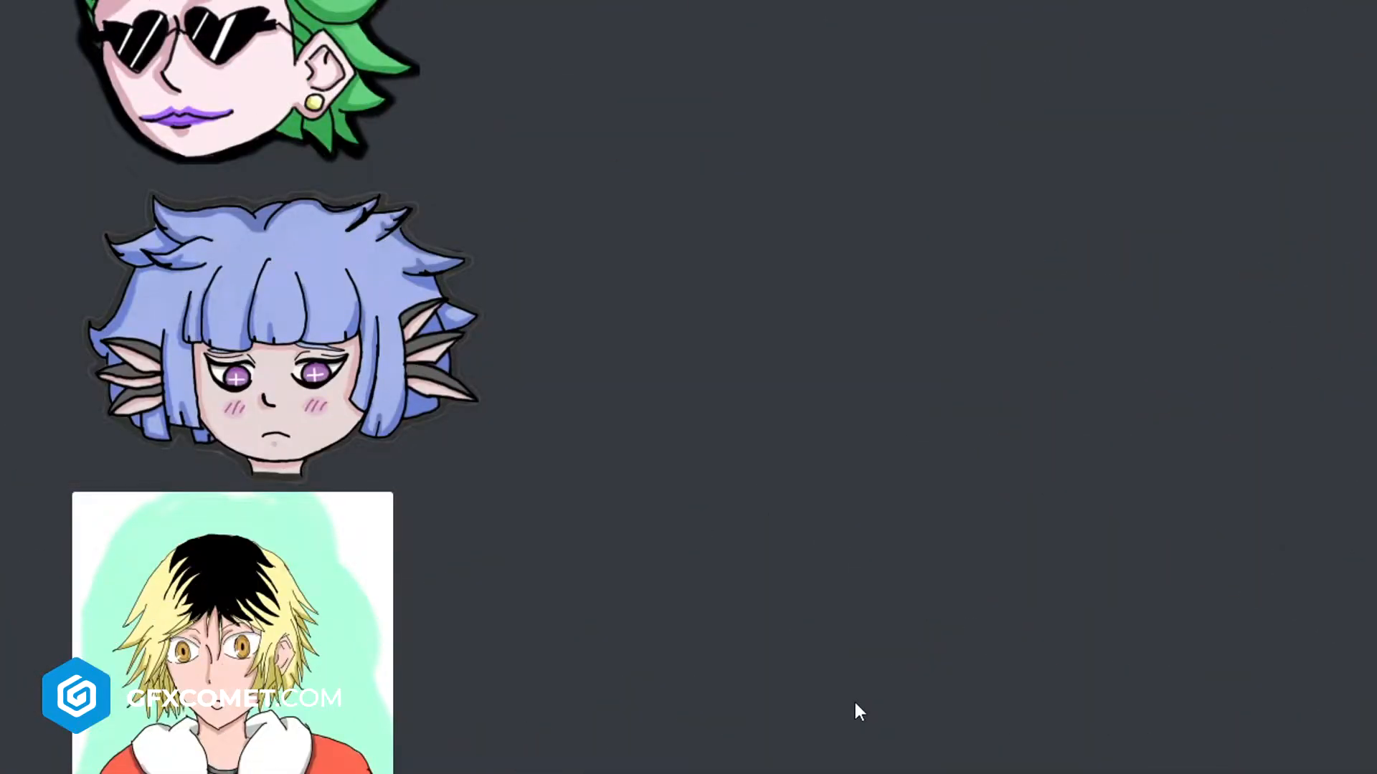
mouse_move(1348, 469)
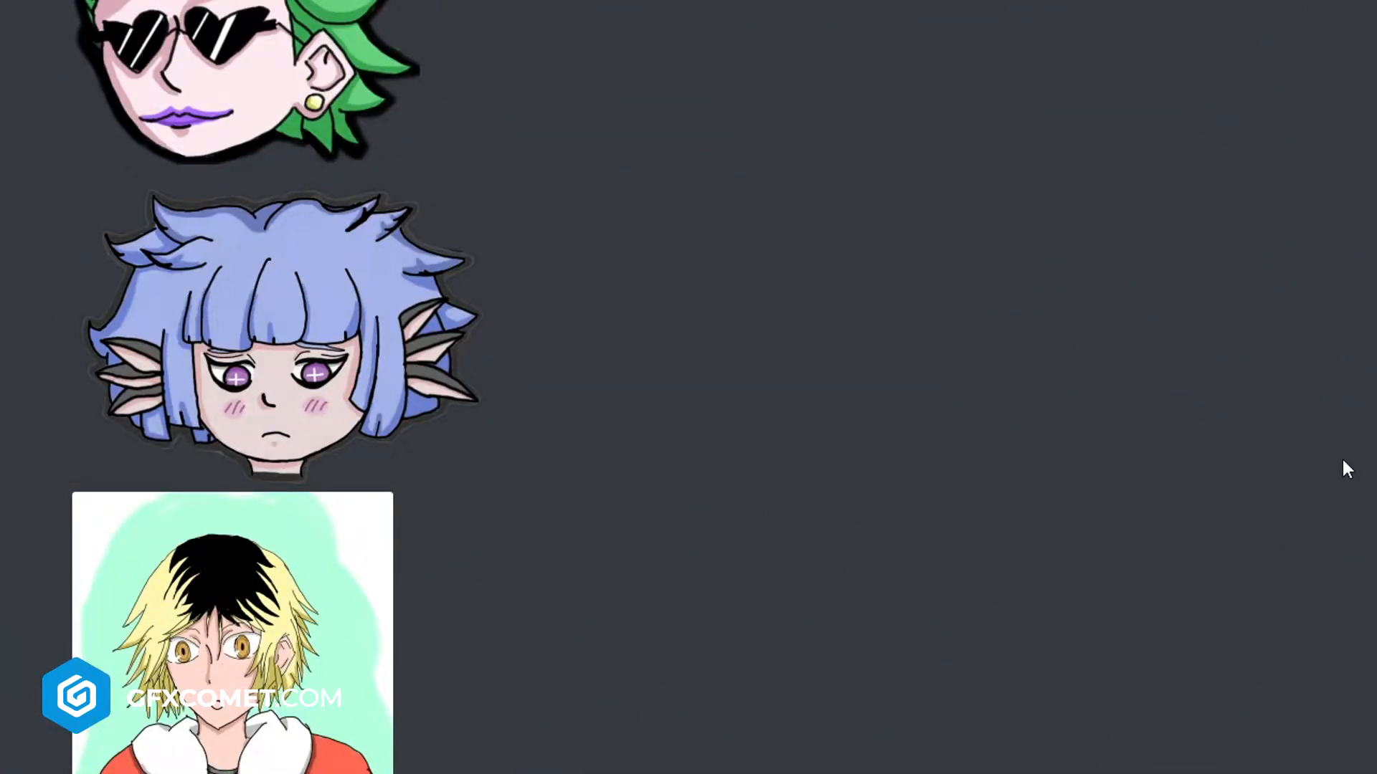
mouse_move(200, 69)
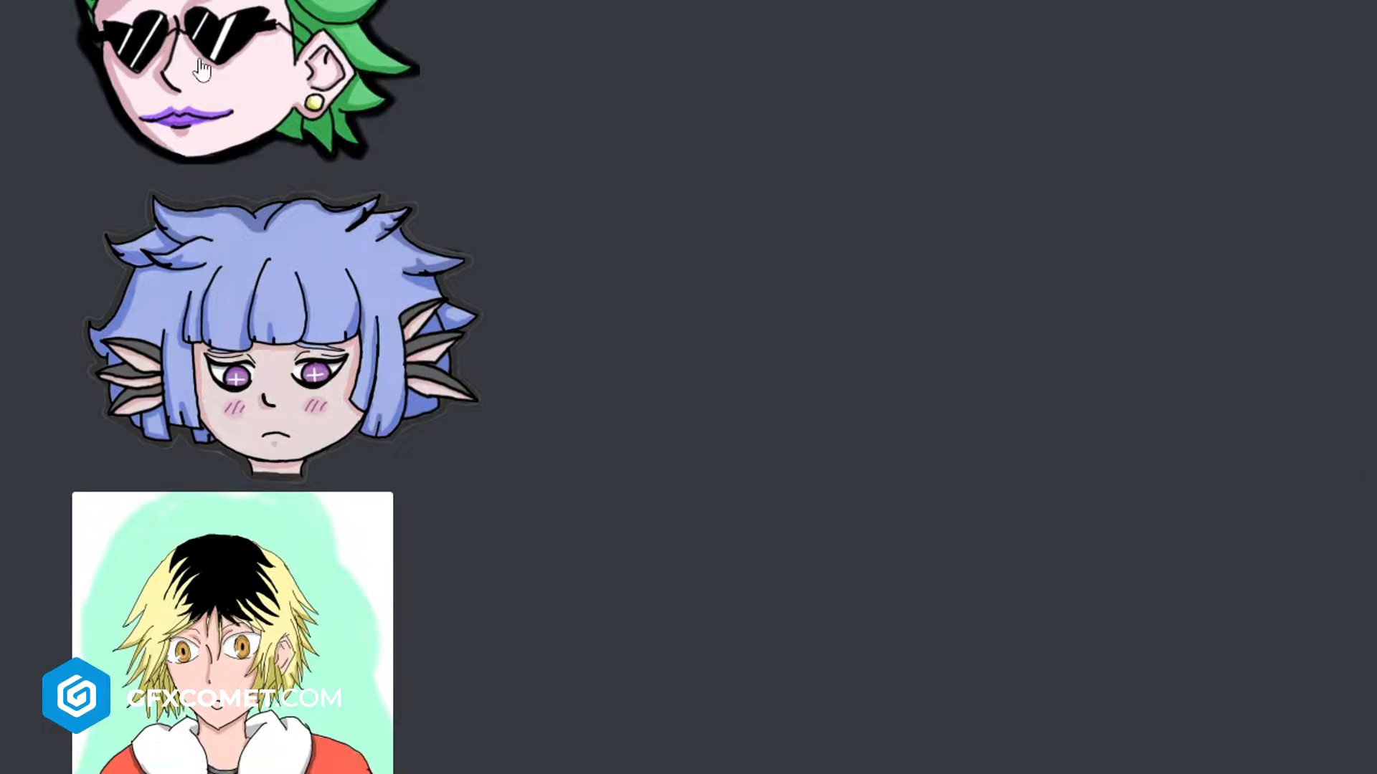
mouse_move(578, 333)
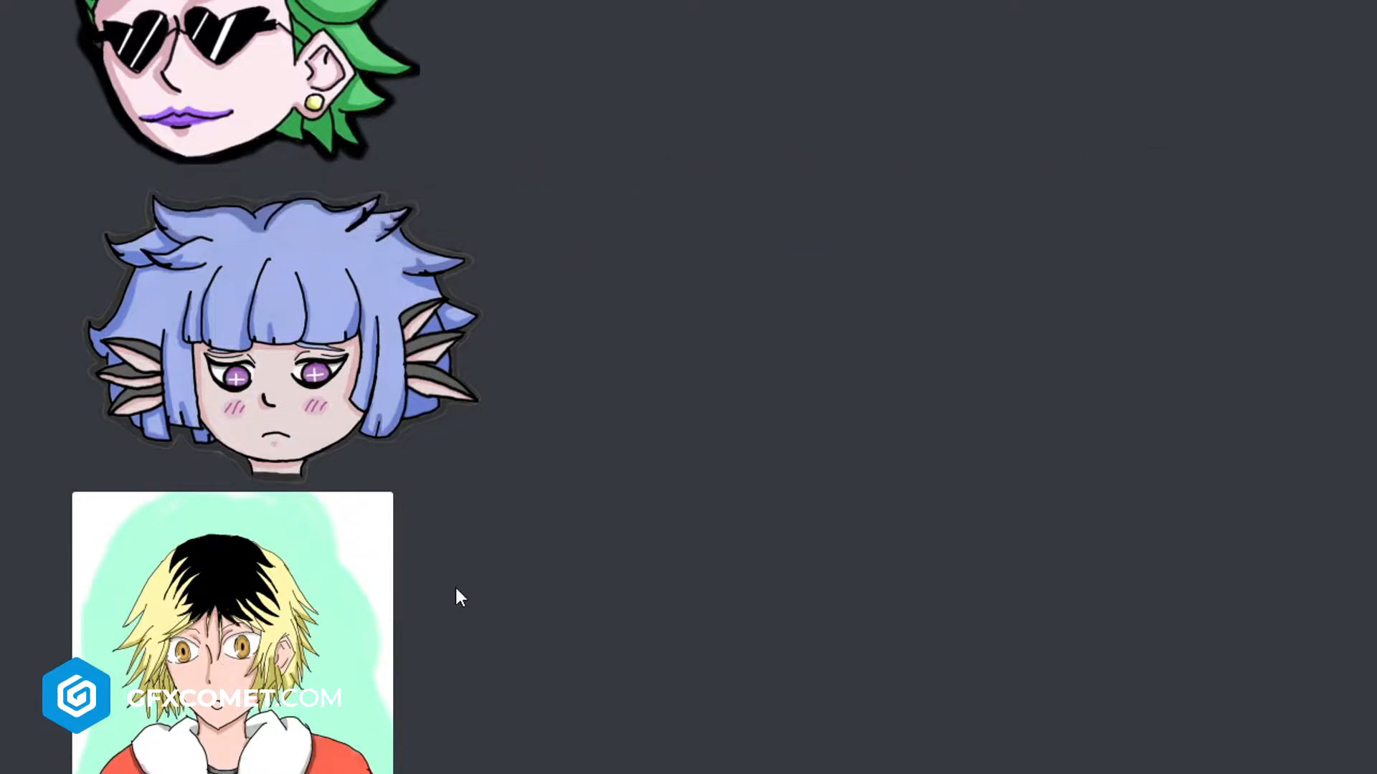
mouse_move(669, 516)
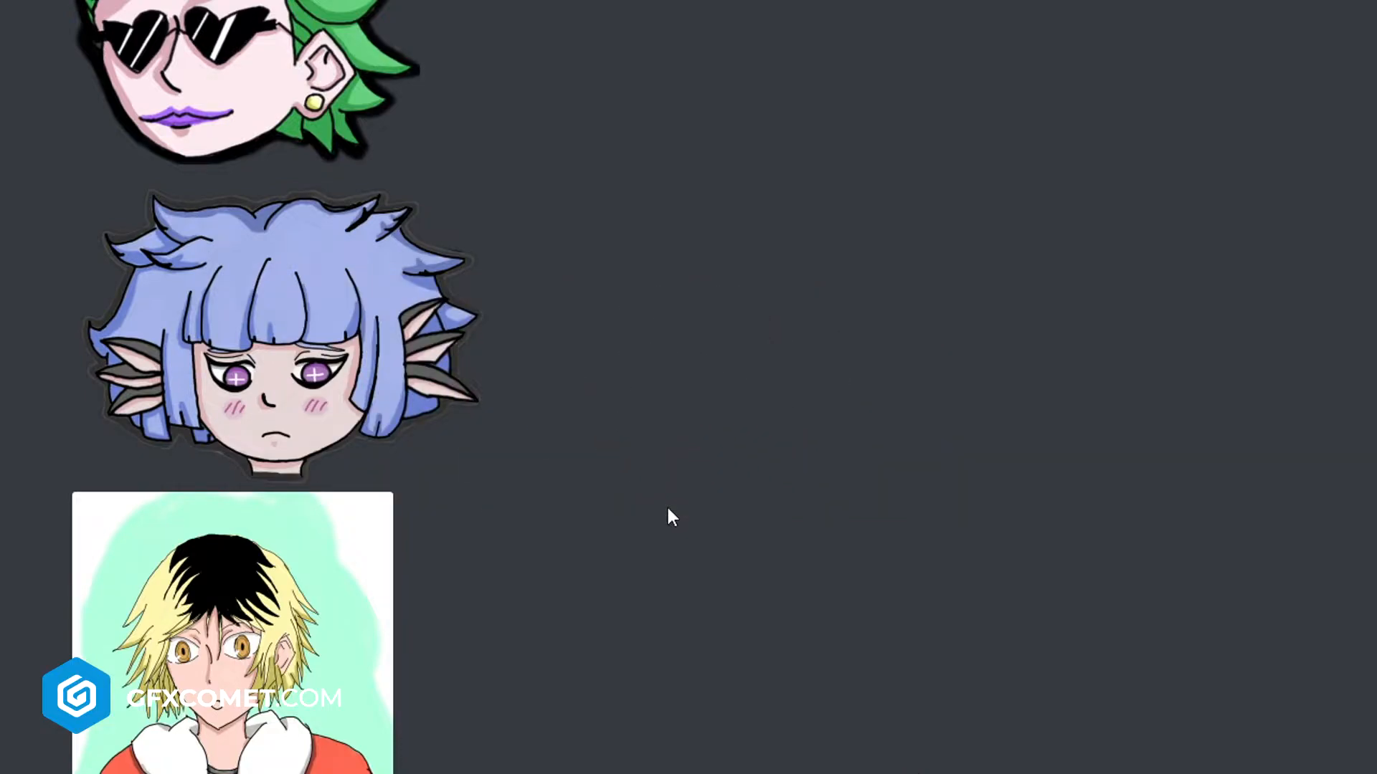
mouse_move(1006, 542)
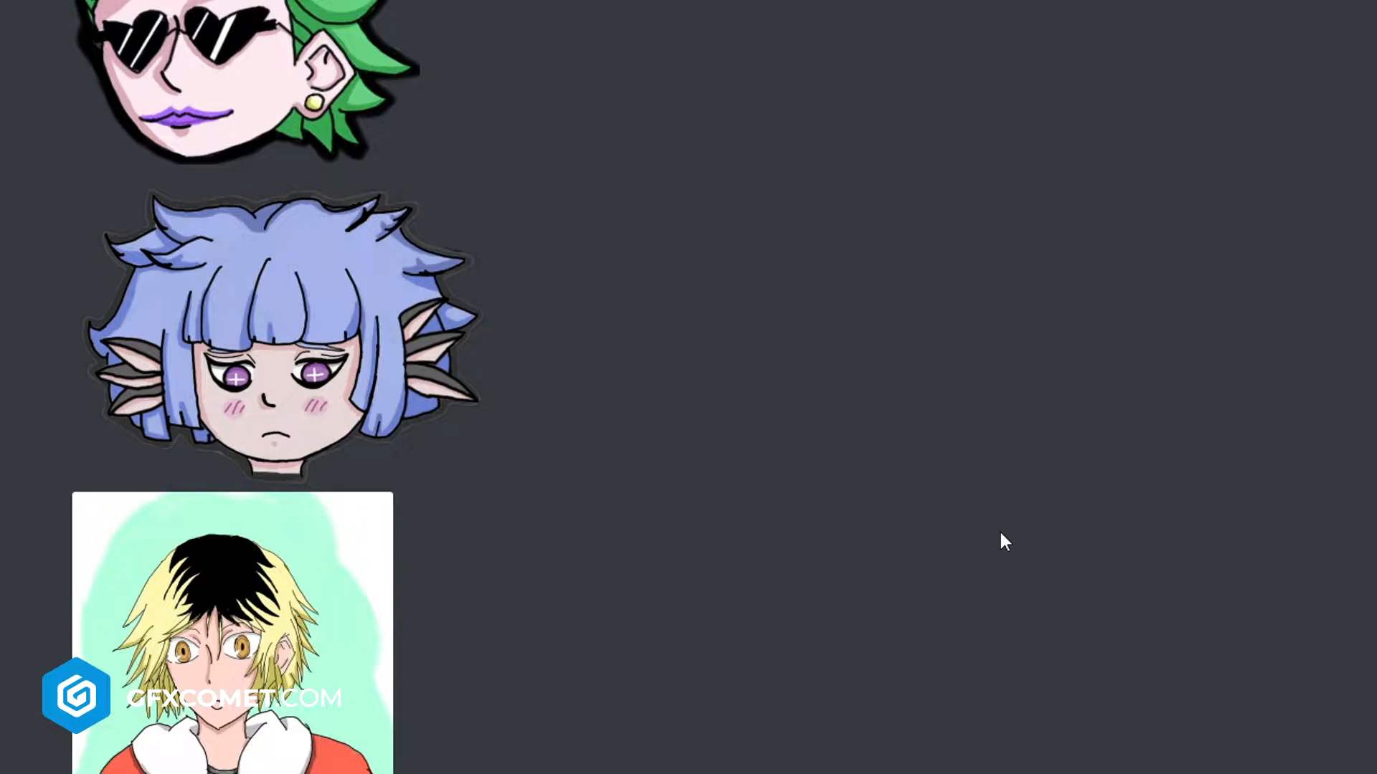
Scroll up and close the enlarged blond character drawing to reach the finned character's drawing
scroll(up, 3)
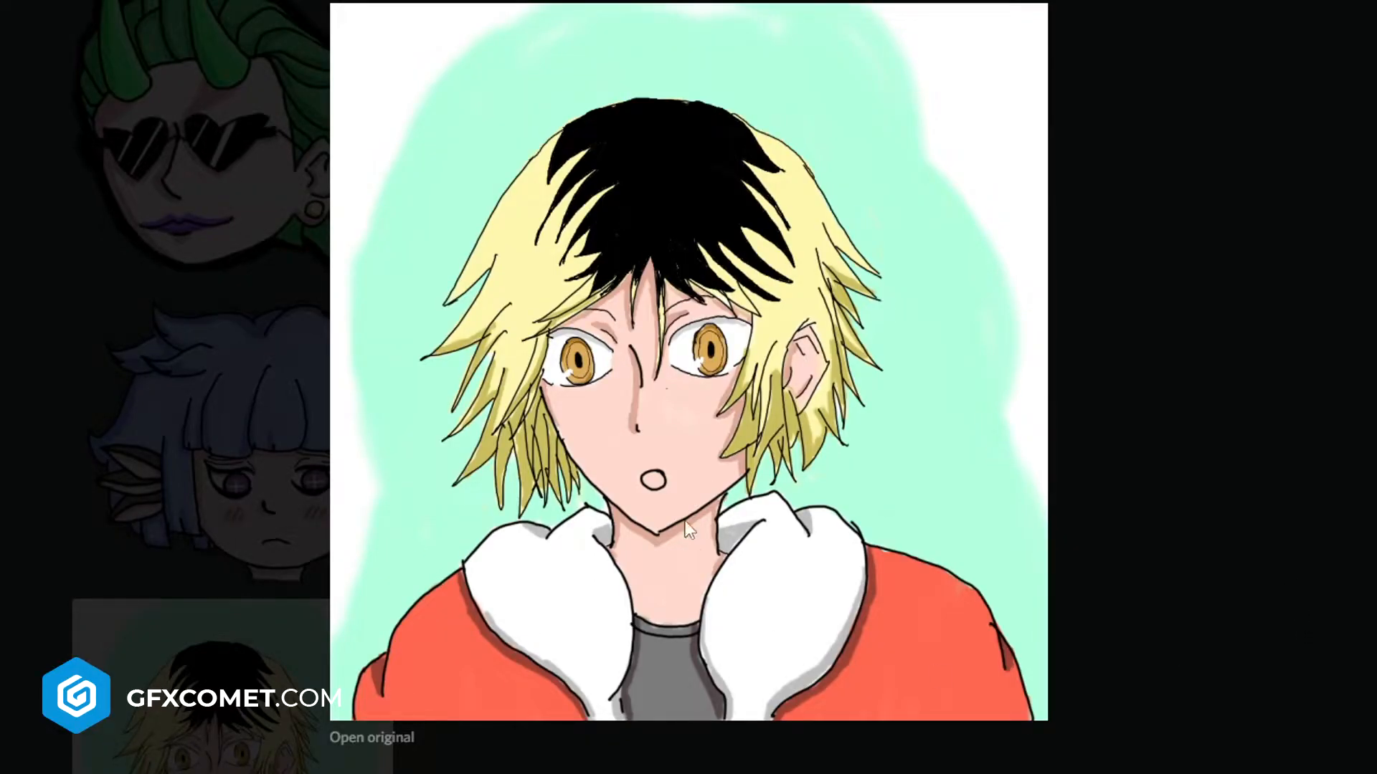
click(685, 395)
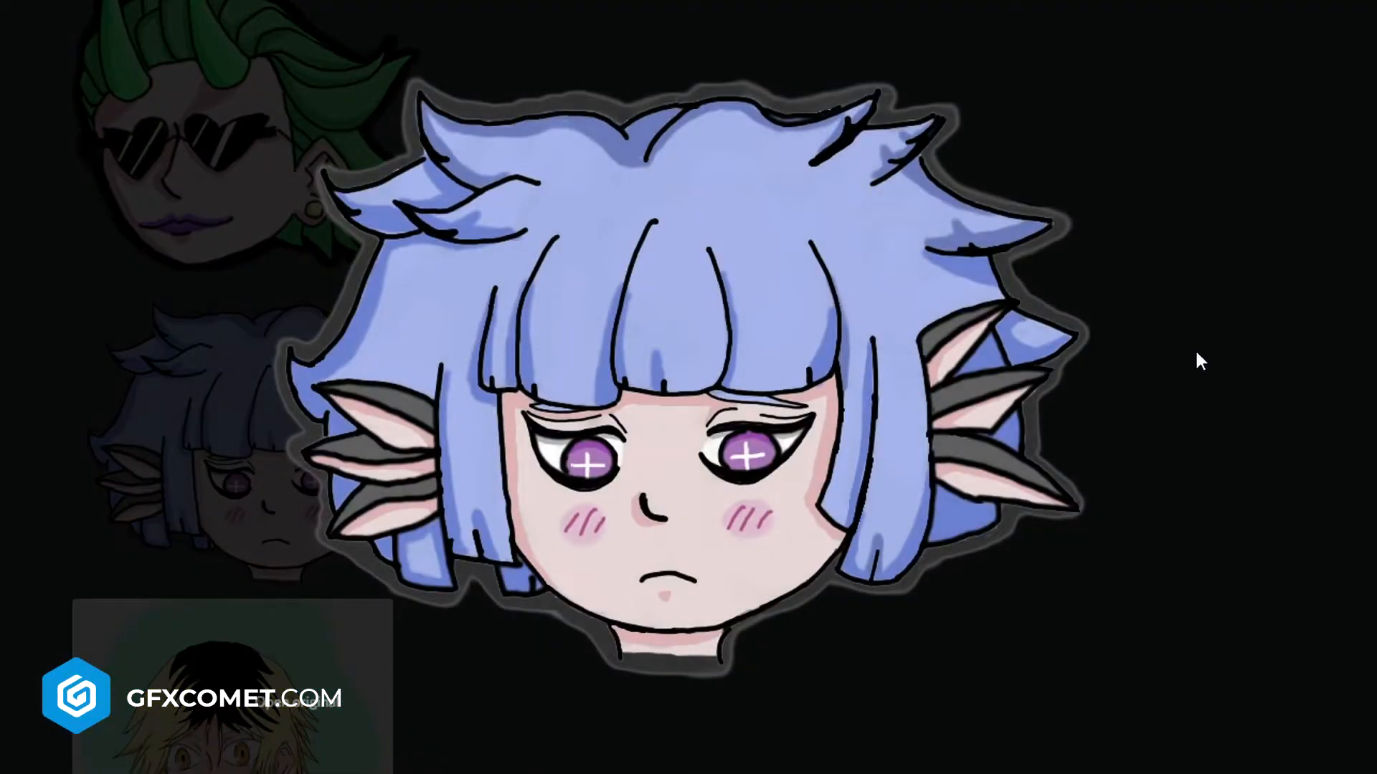
mouse_move(437, 695)
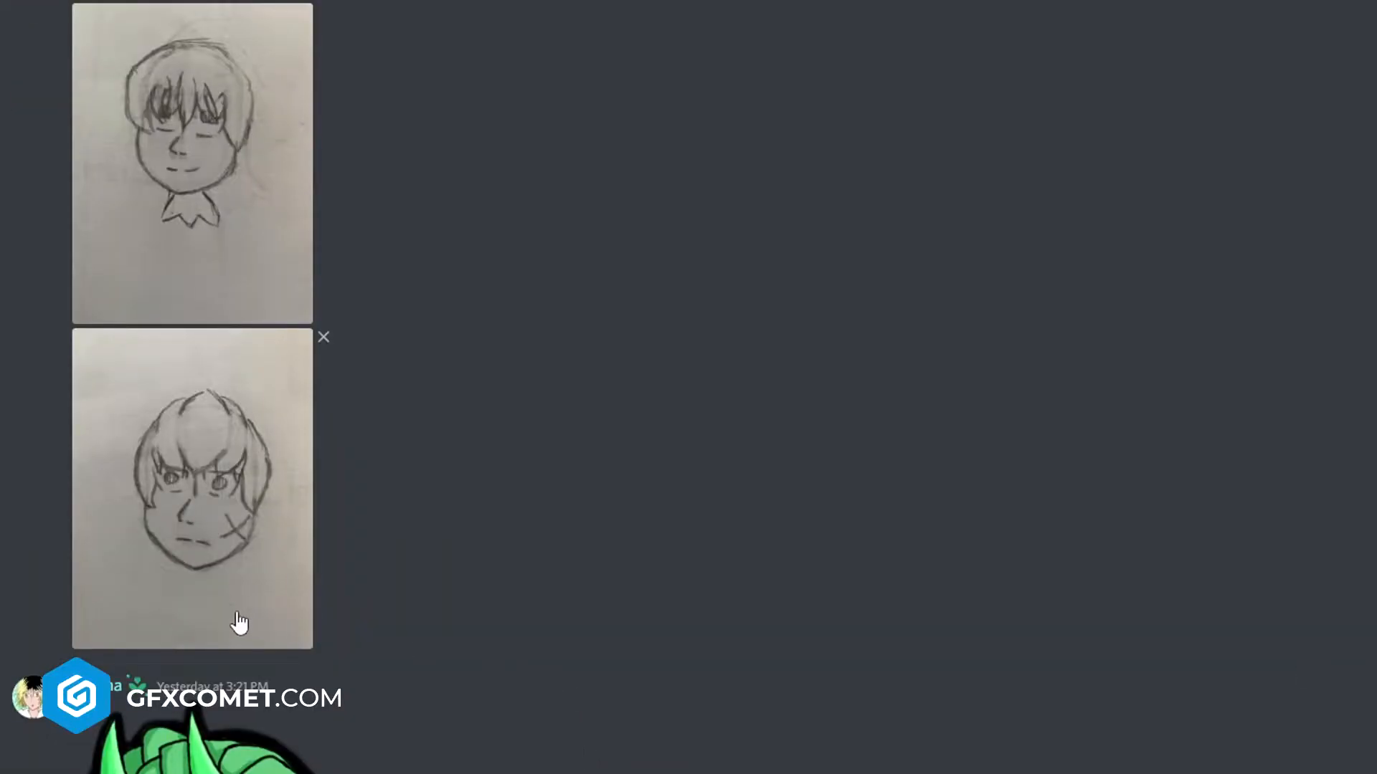
Scroll past the Roblox banner posts to the Skill Icons & Gamepass Icons Twitter embed
scroll(up, 3)
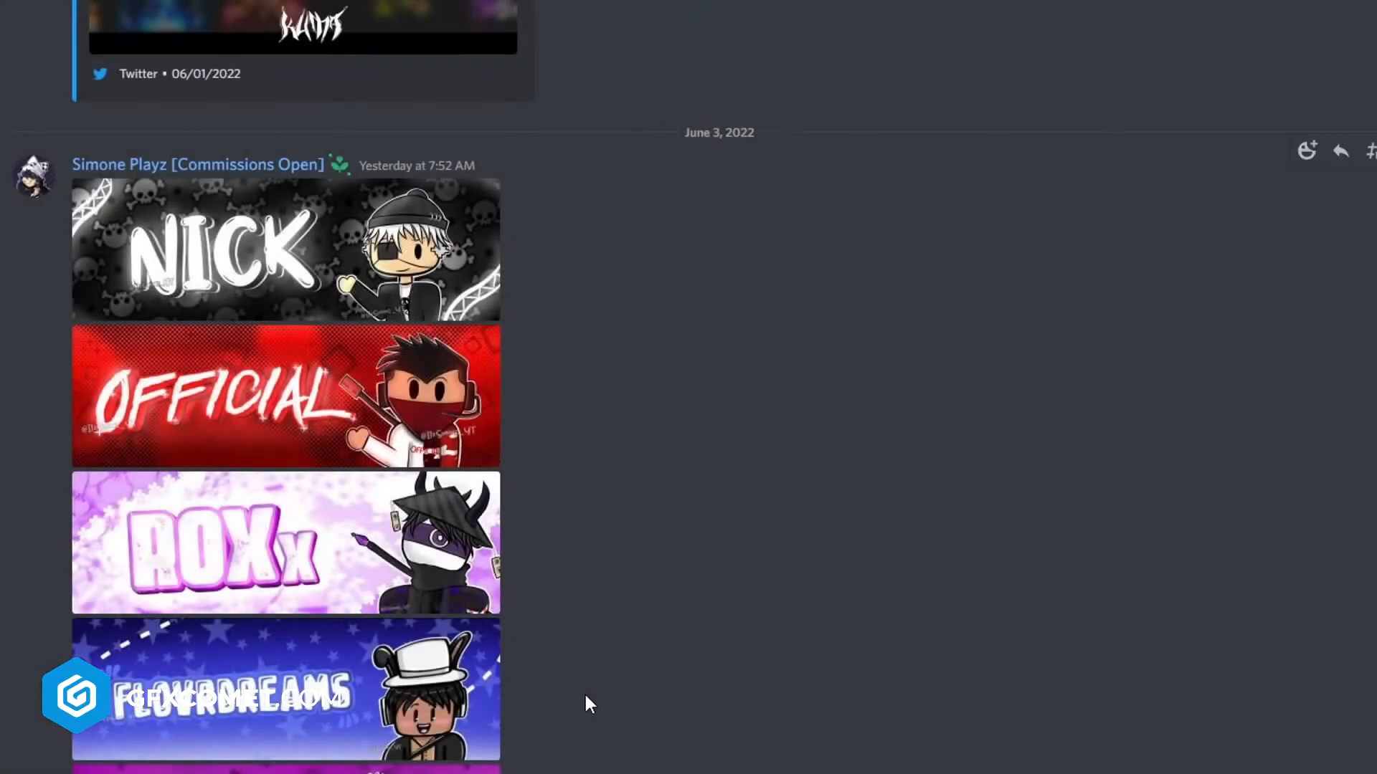
scroll(down, 3)
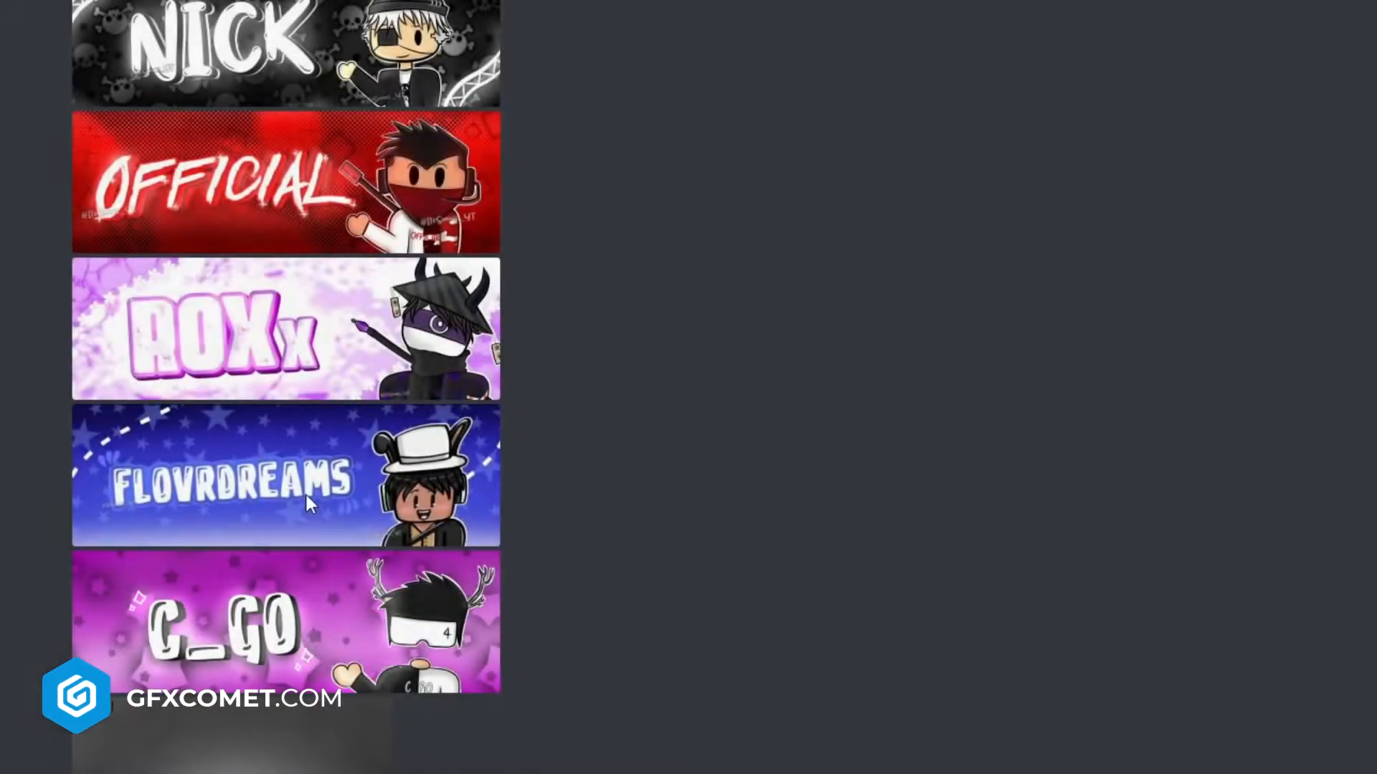
scroll(down, 3)
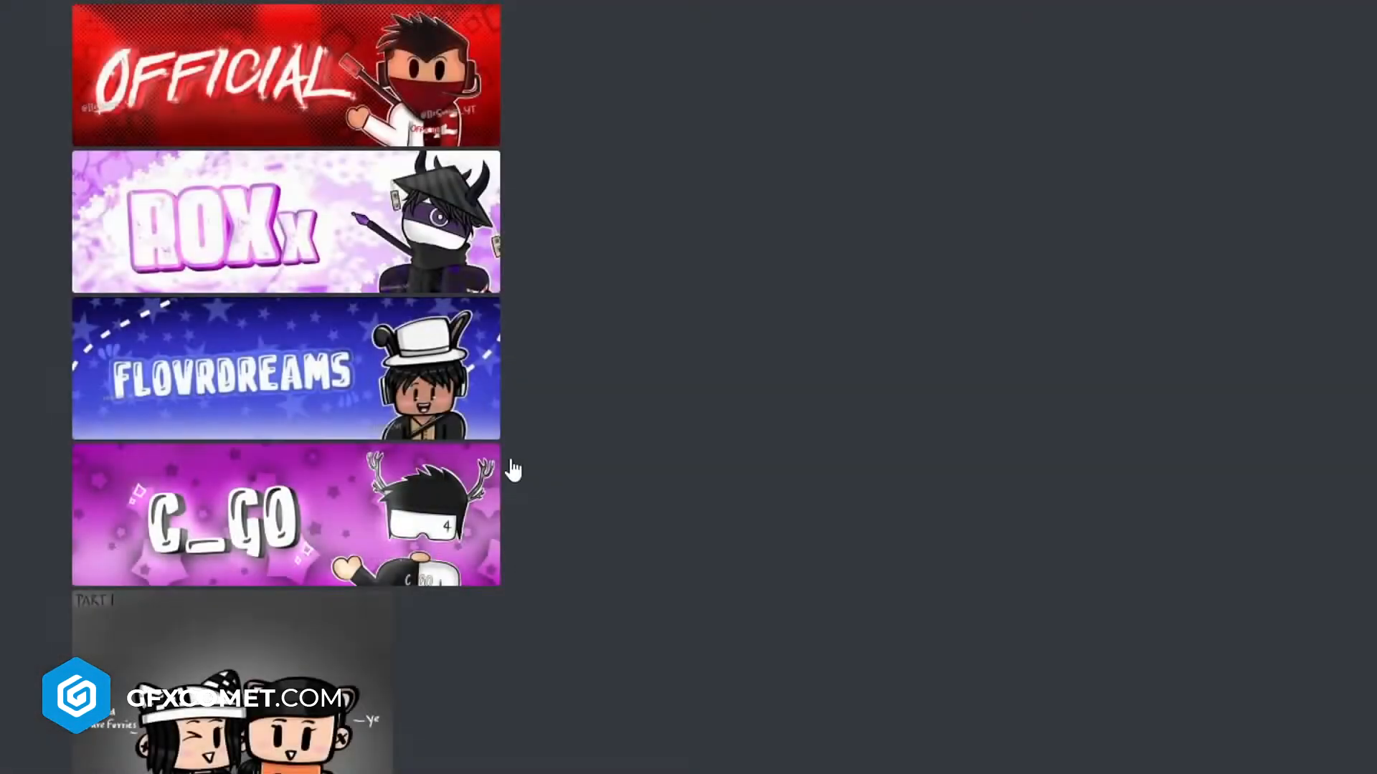
scroll(down, 3)
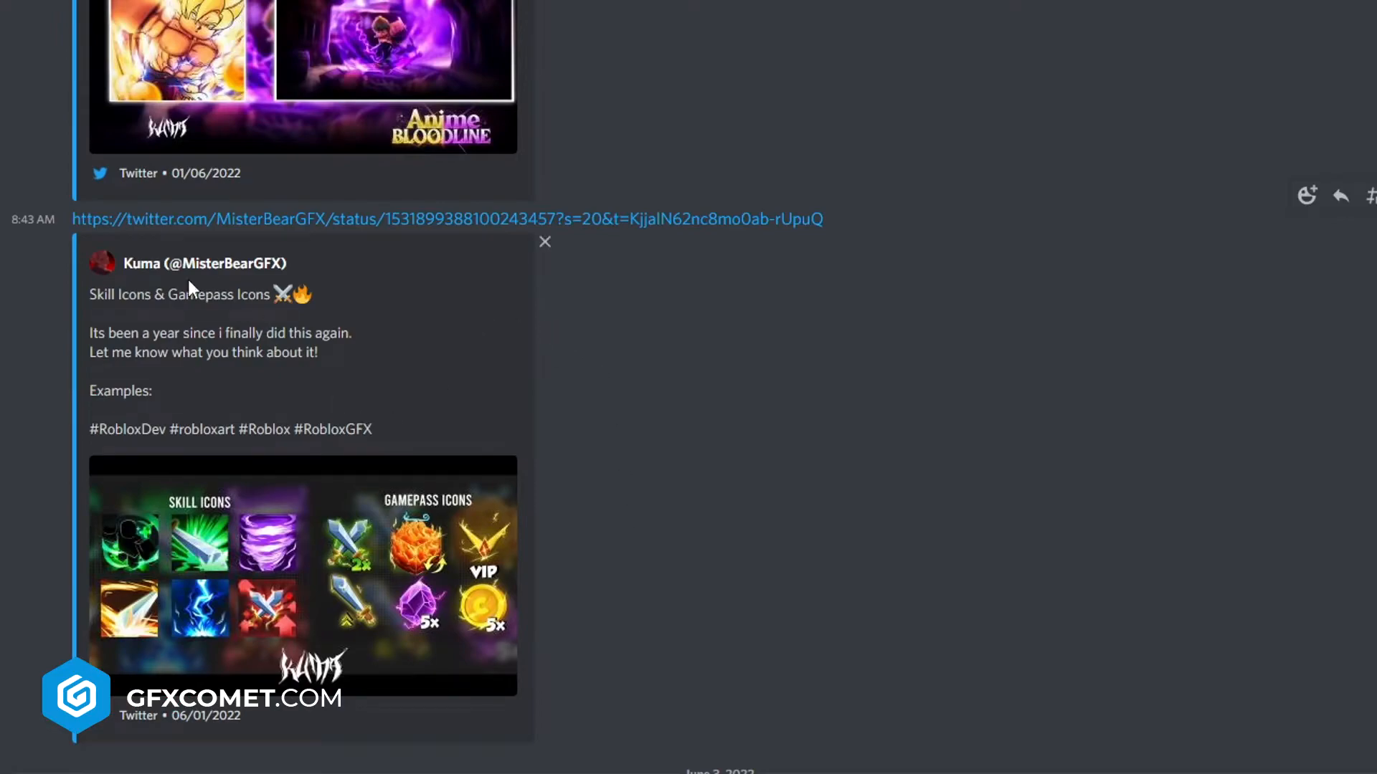
mouse_move(148, 313)
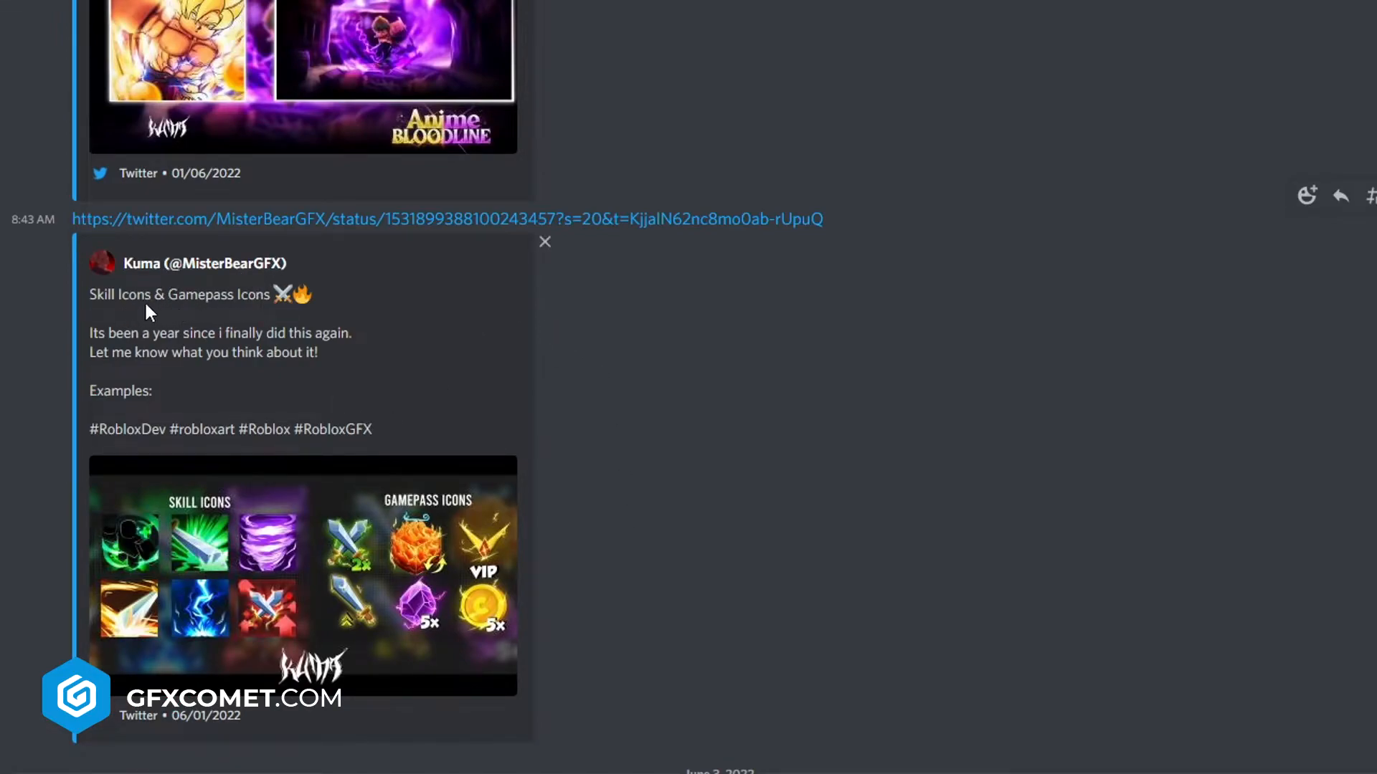
Enlarge the skill and gamepass icon set and Anime Bloodline thumbnail, then reach the Tanjiro Kamado post
click(303, 575)
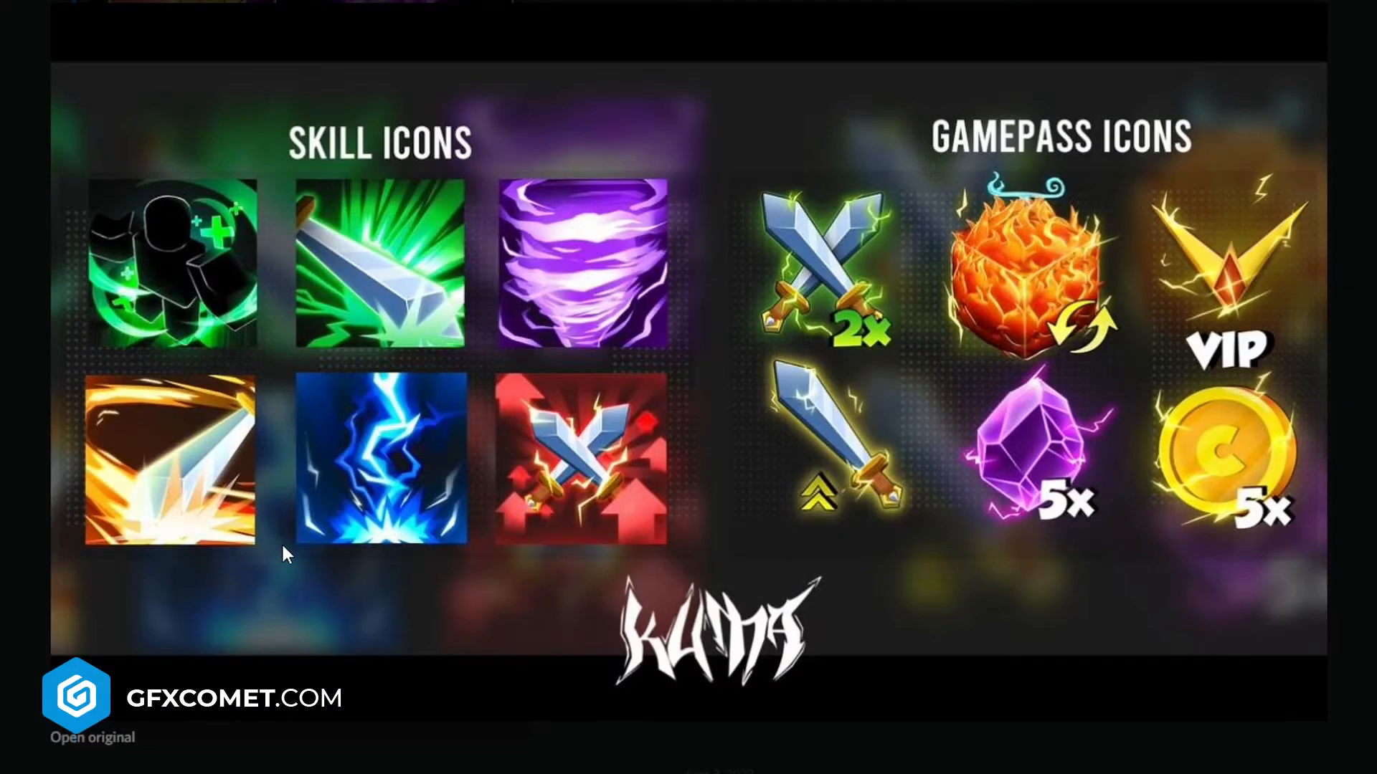
mouse_move(255, 551)
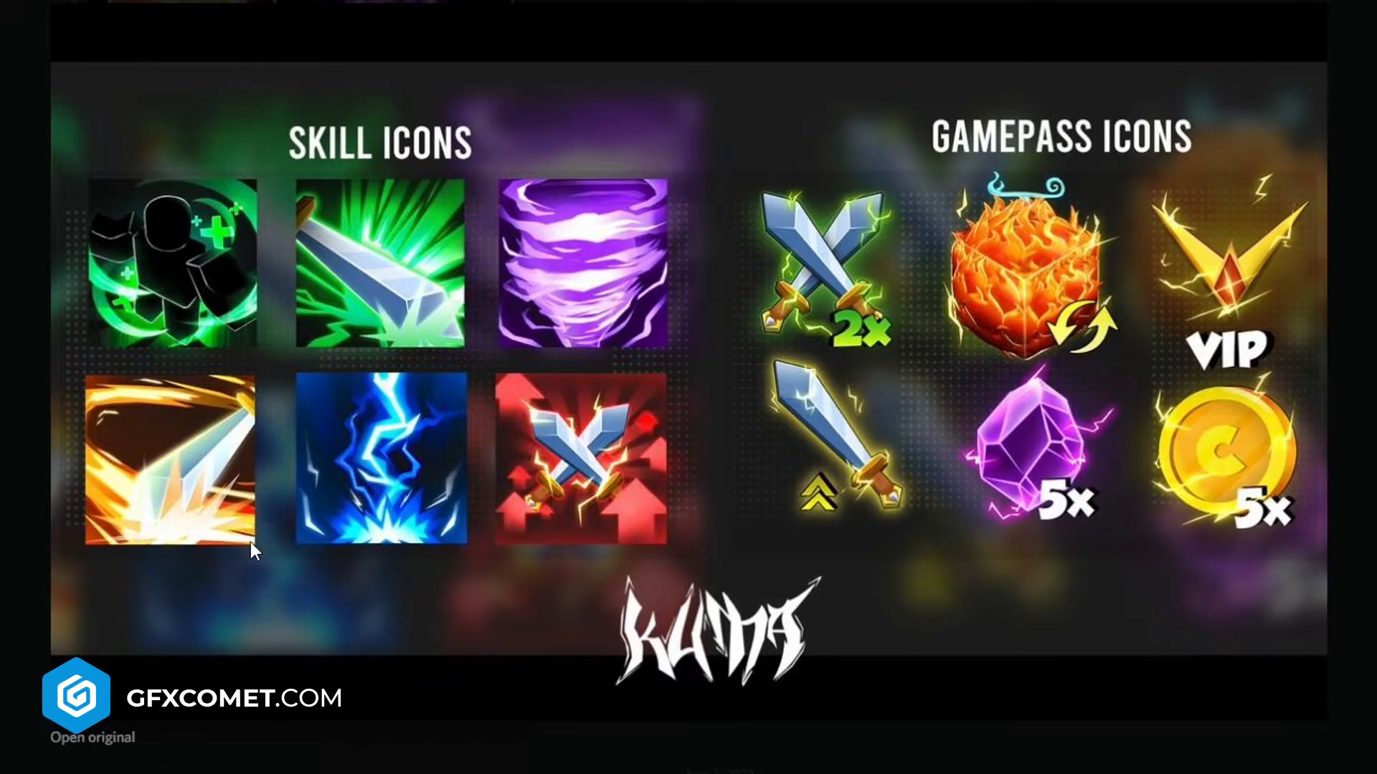
mouse_move(211, 267)
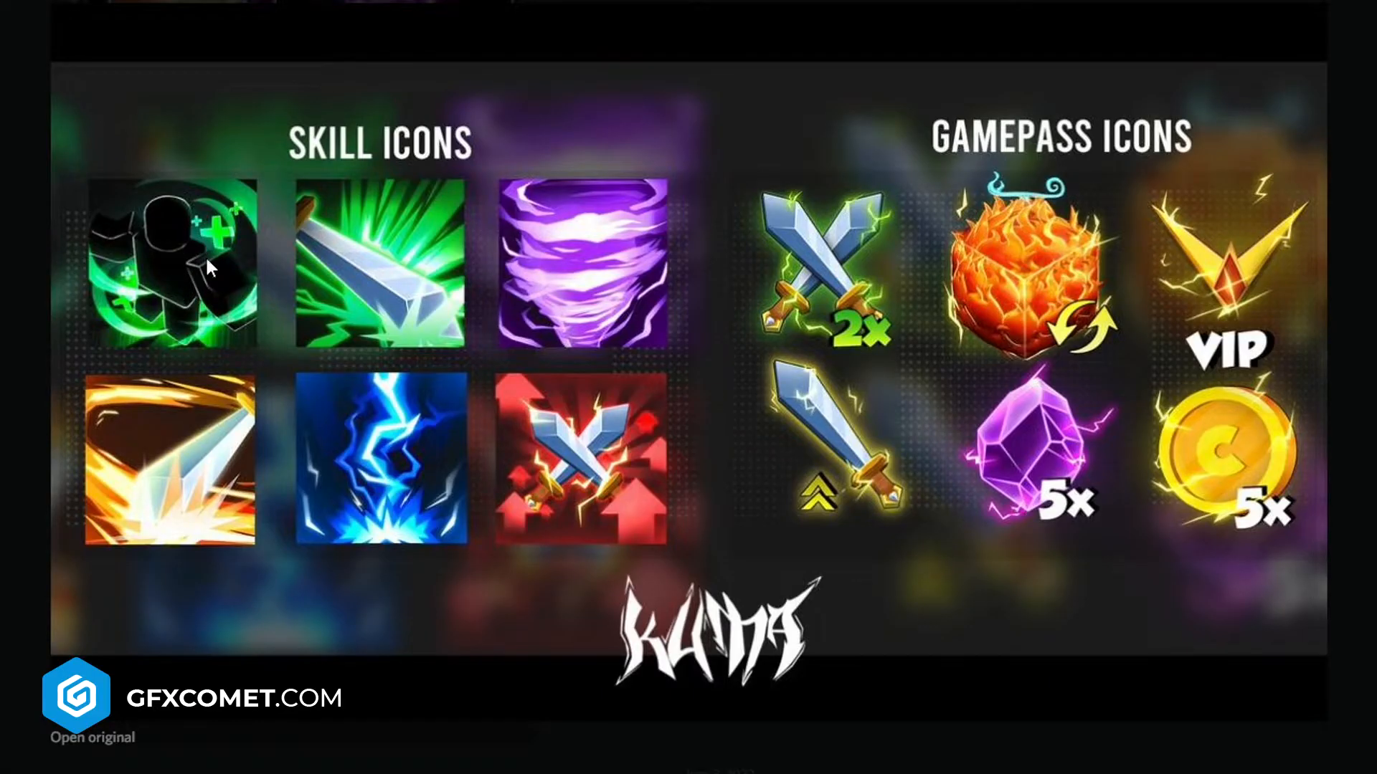
mouse_move(202, 244)
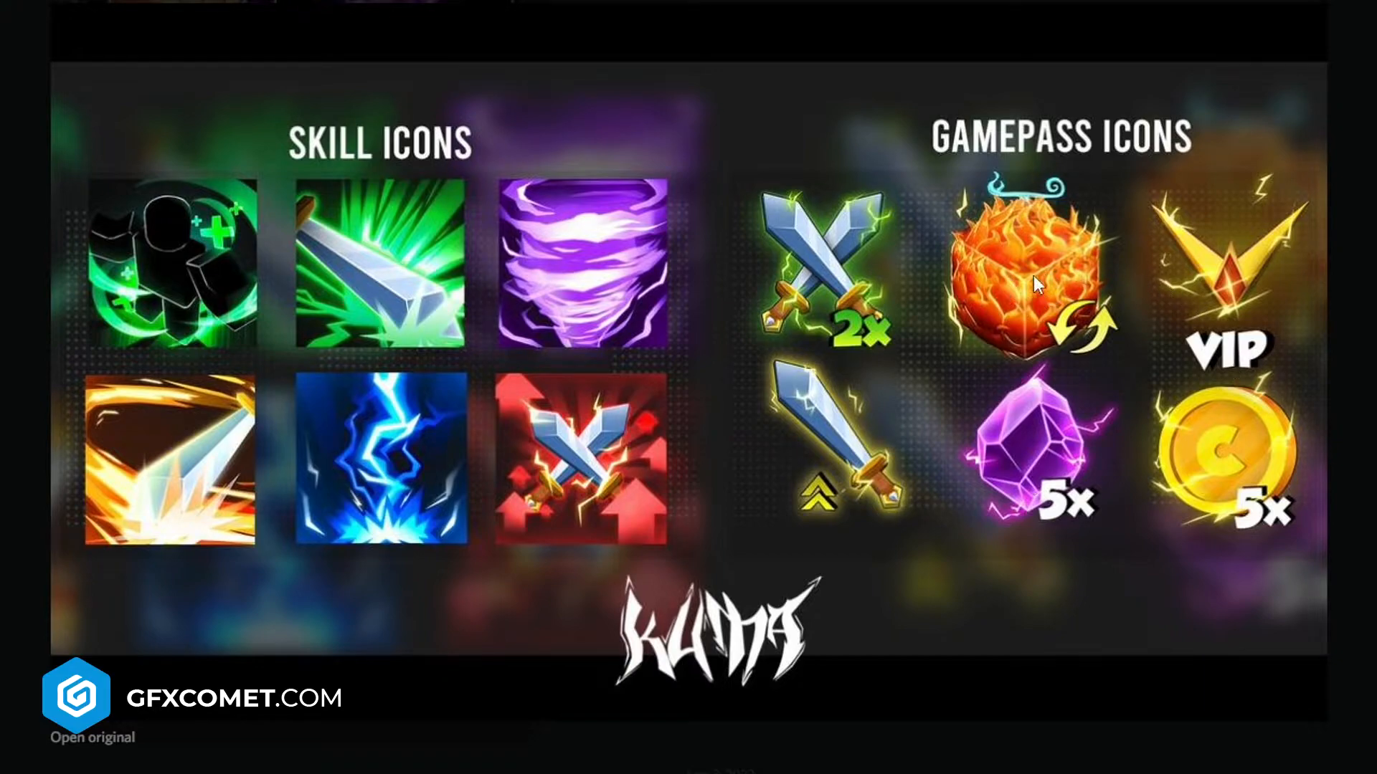
mouse_move(1030, 466)
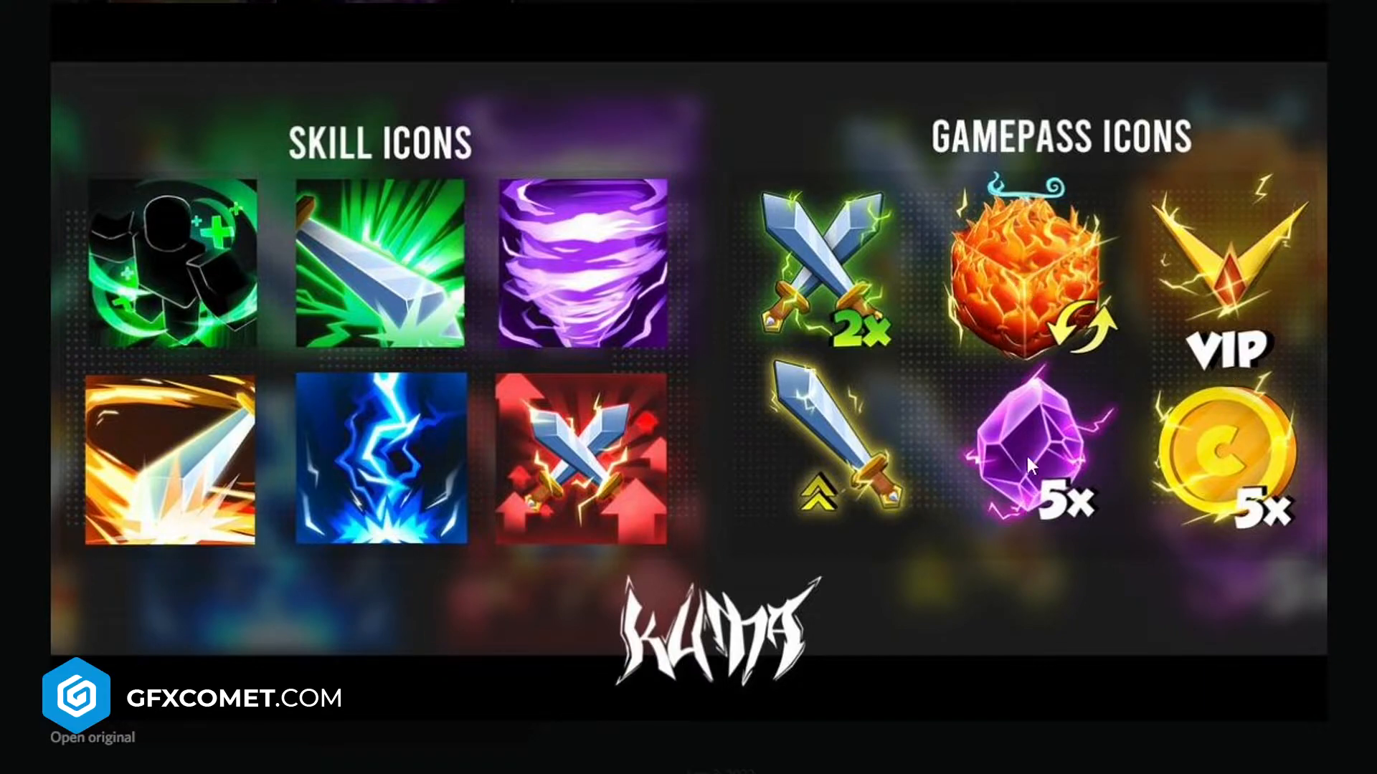
mouse_move(665, 579)
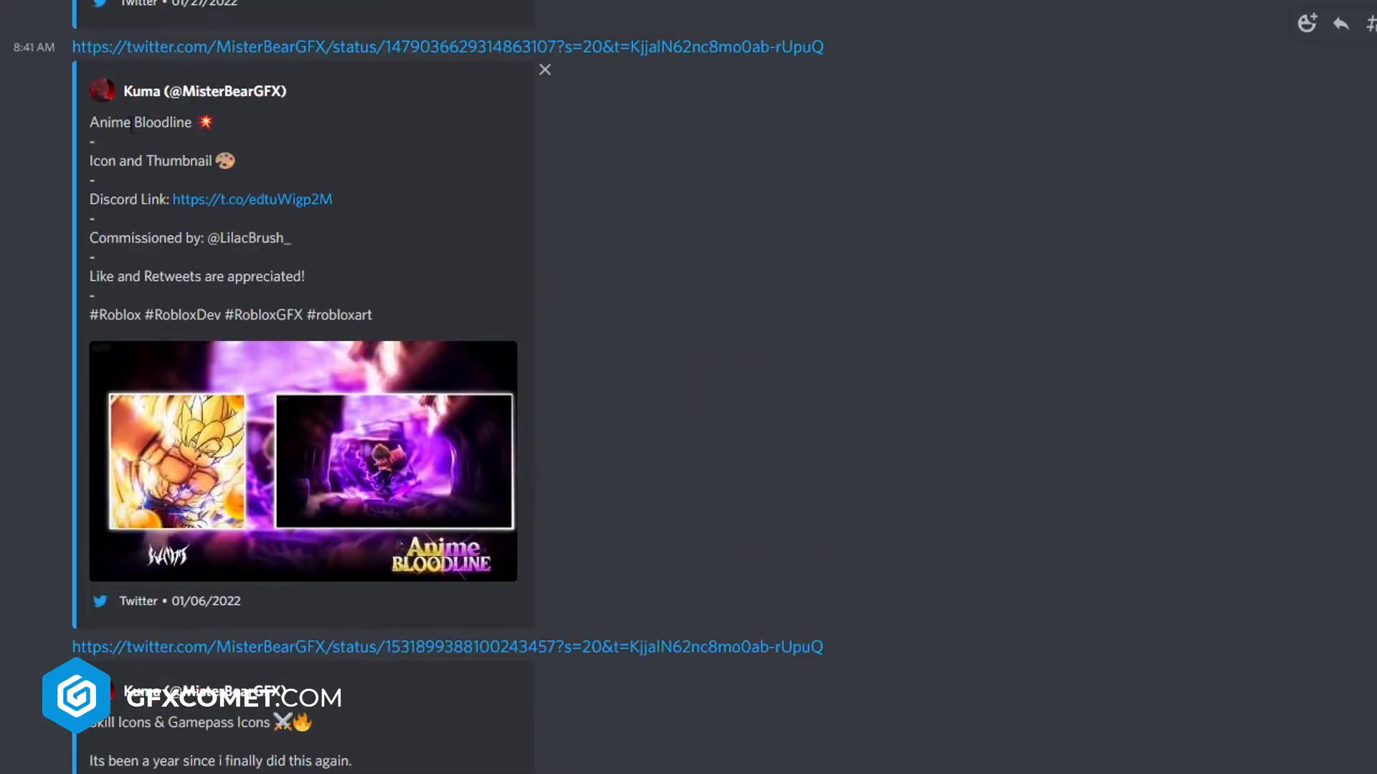
click(302, 462)
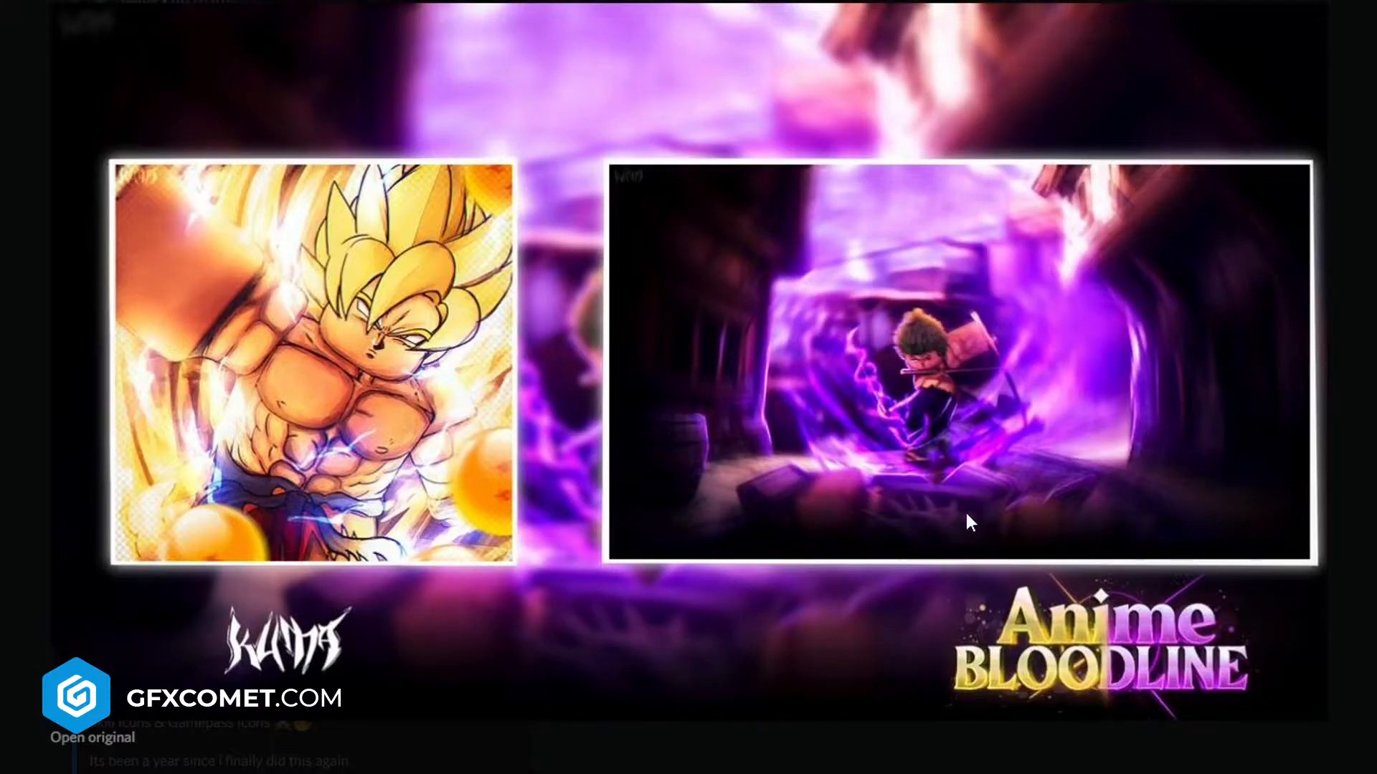
mouse_move(948, 426)
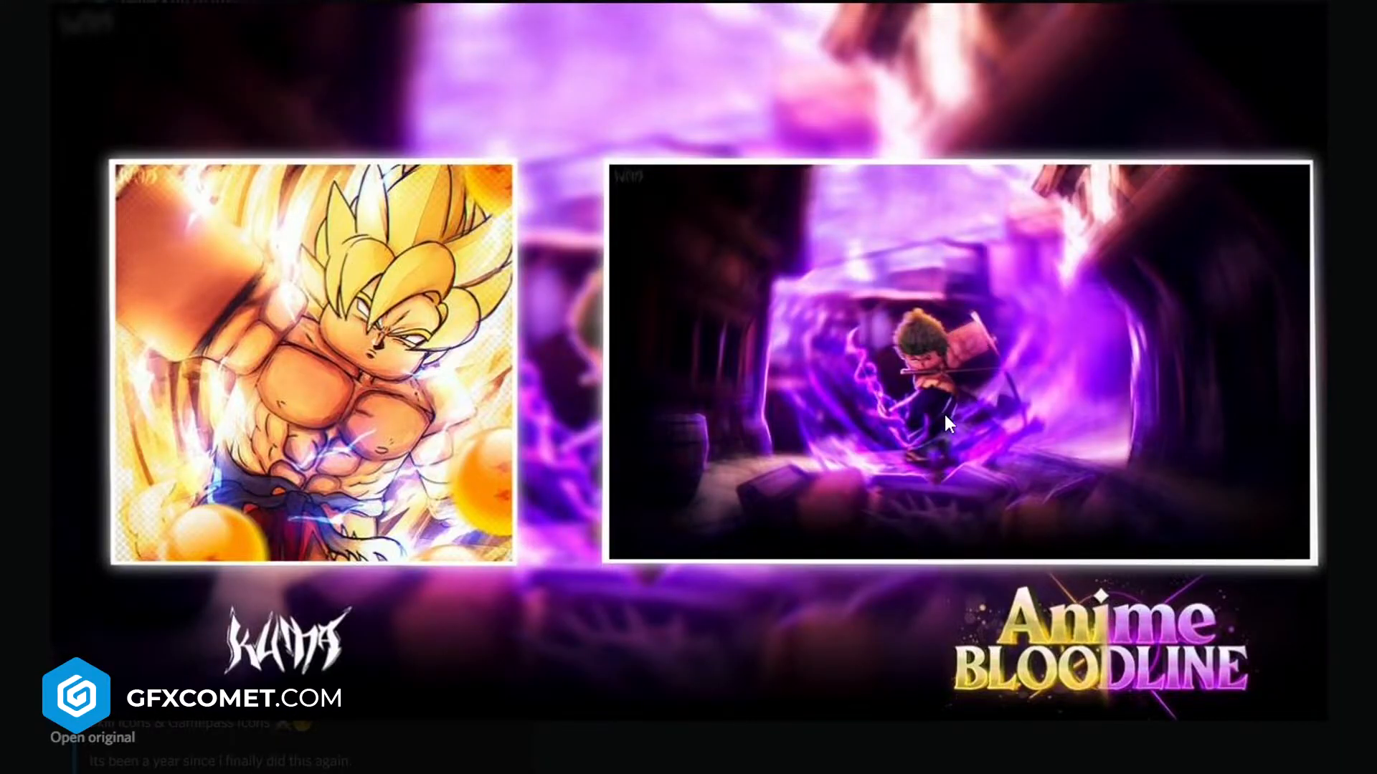
mouse_move(861, 308)
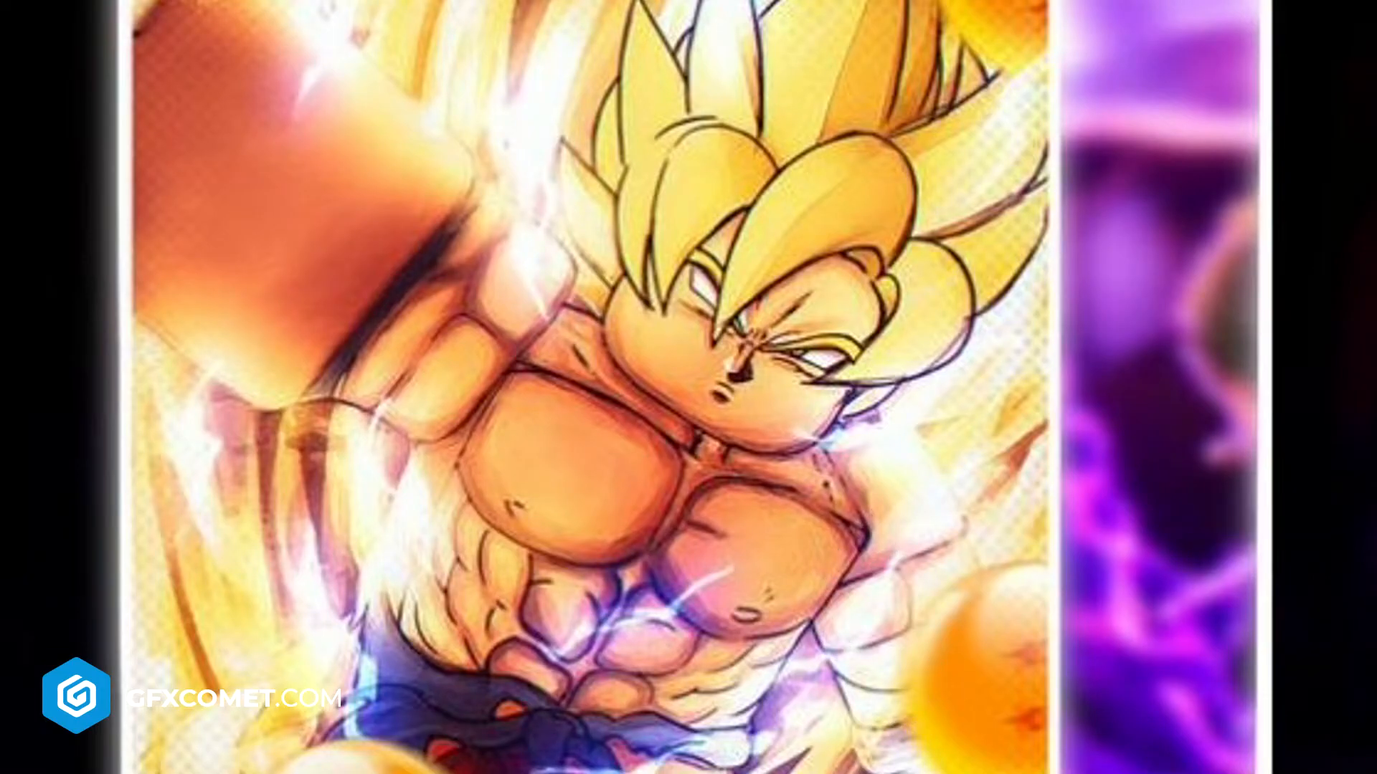
click(544, 237)
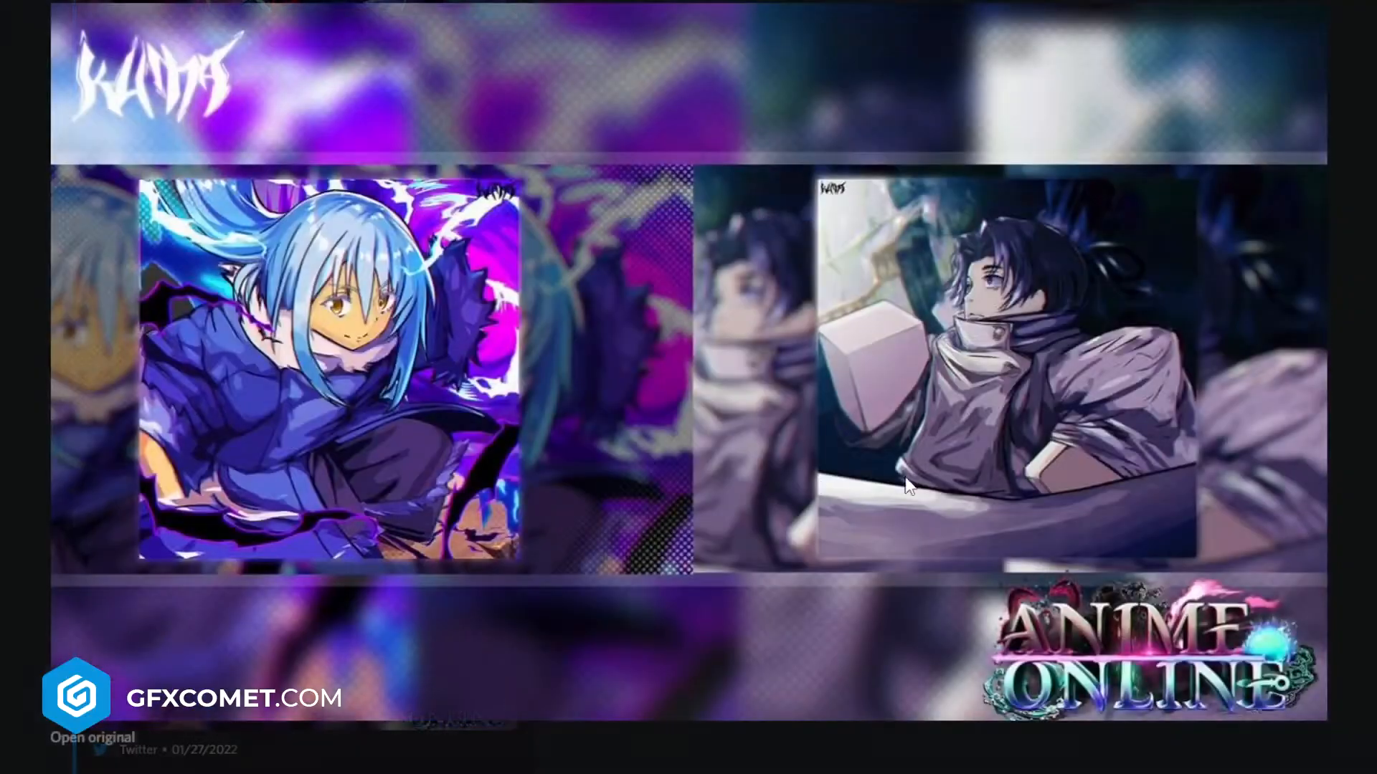
mouse_move(1084, 383)
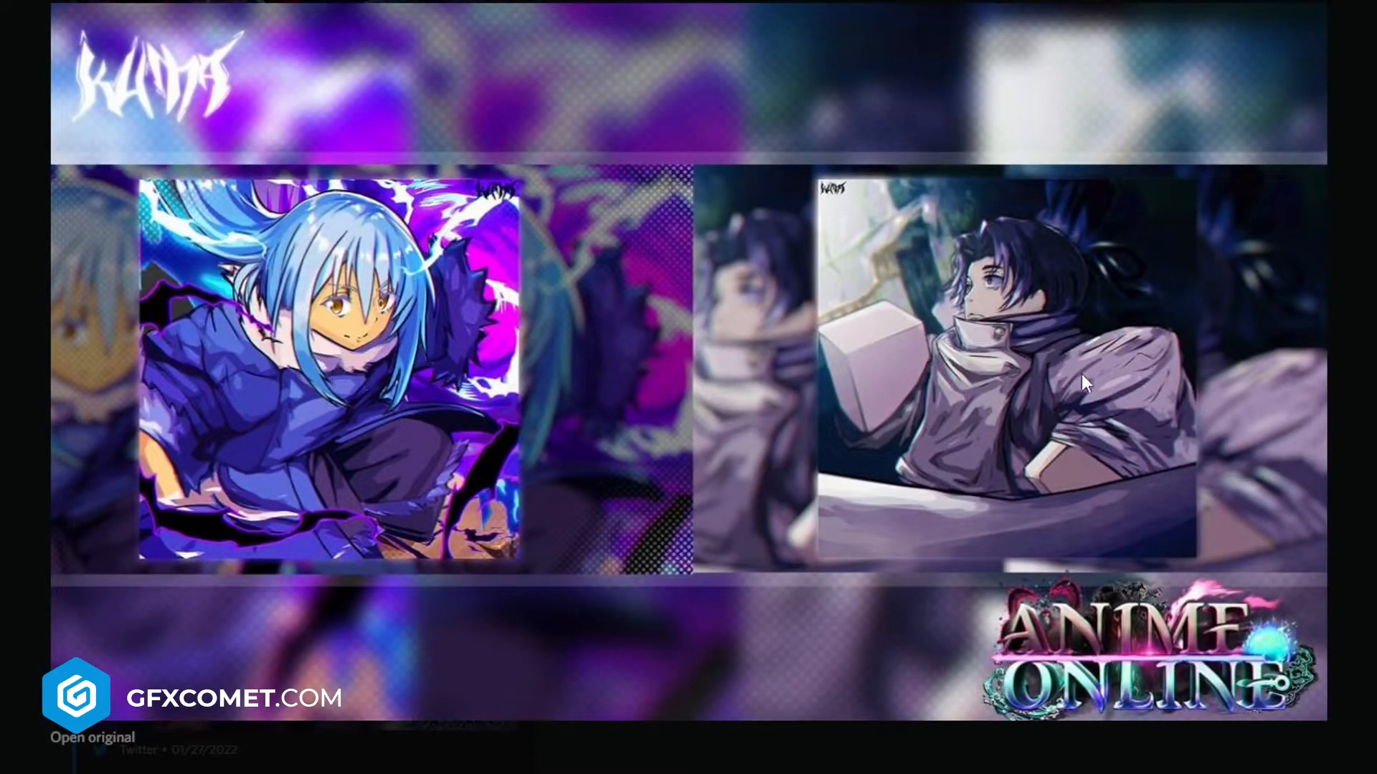
mouse_move(1079, 714)
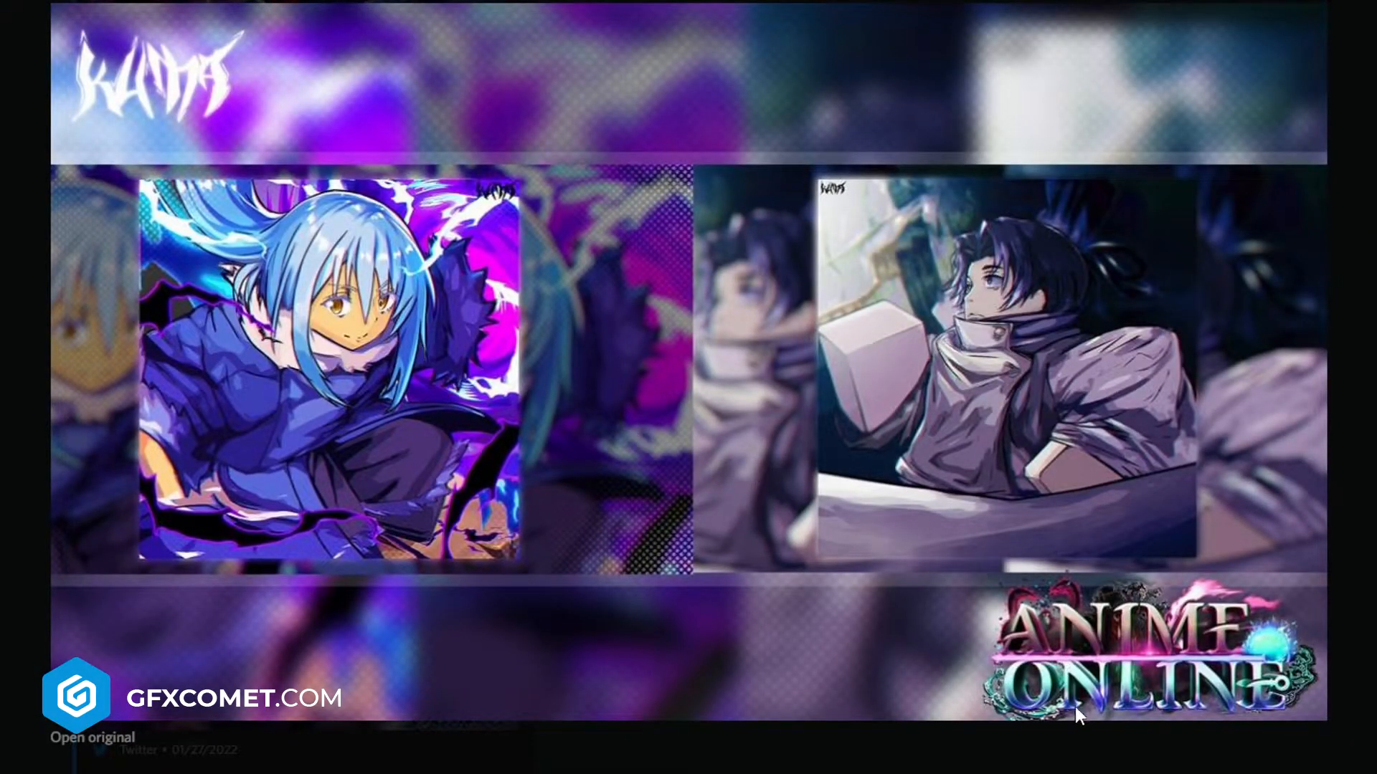
scroll(up, 3)
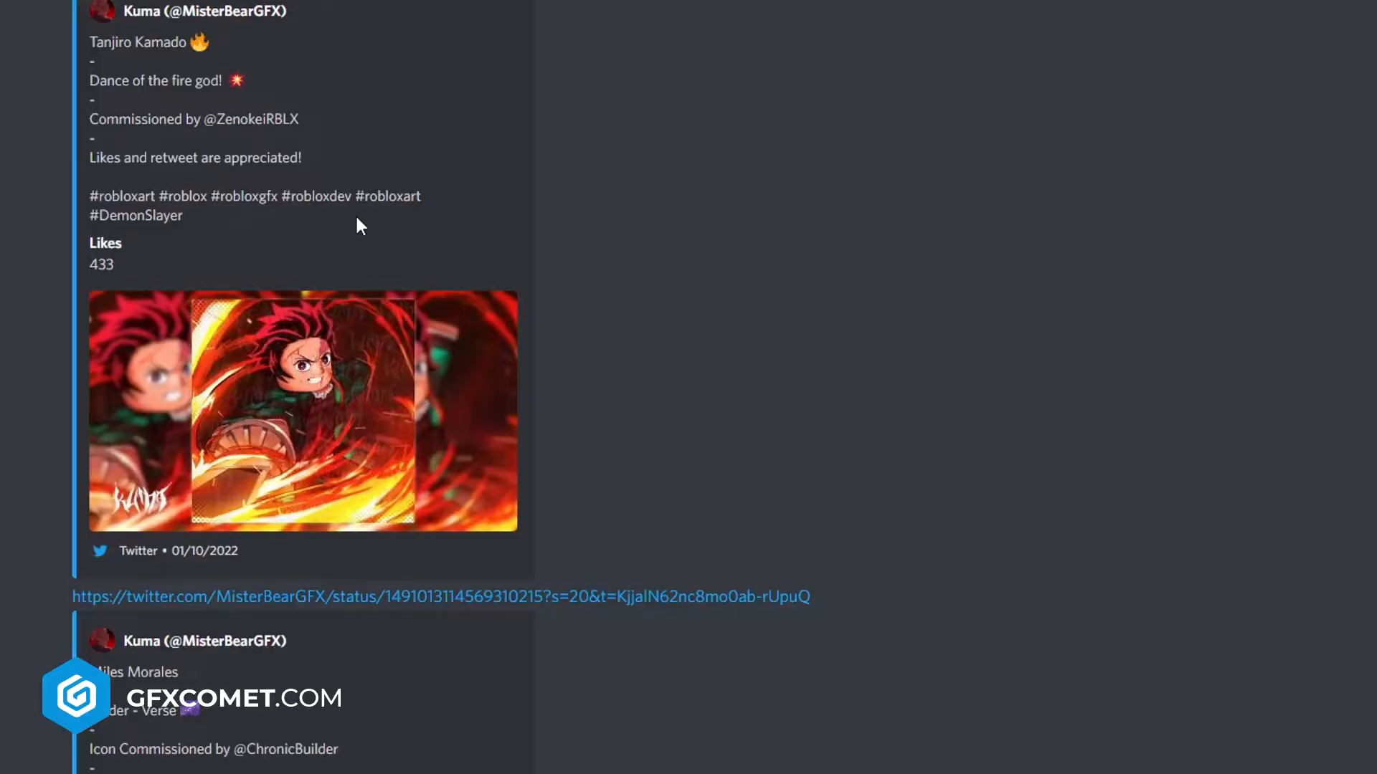
scroll(down, 3)
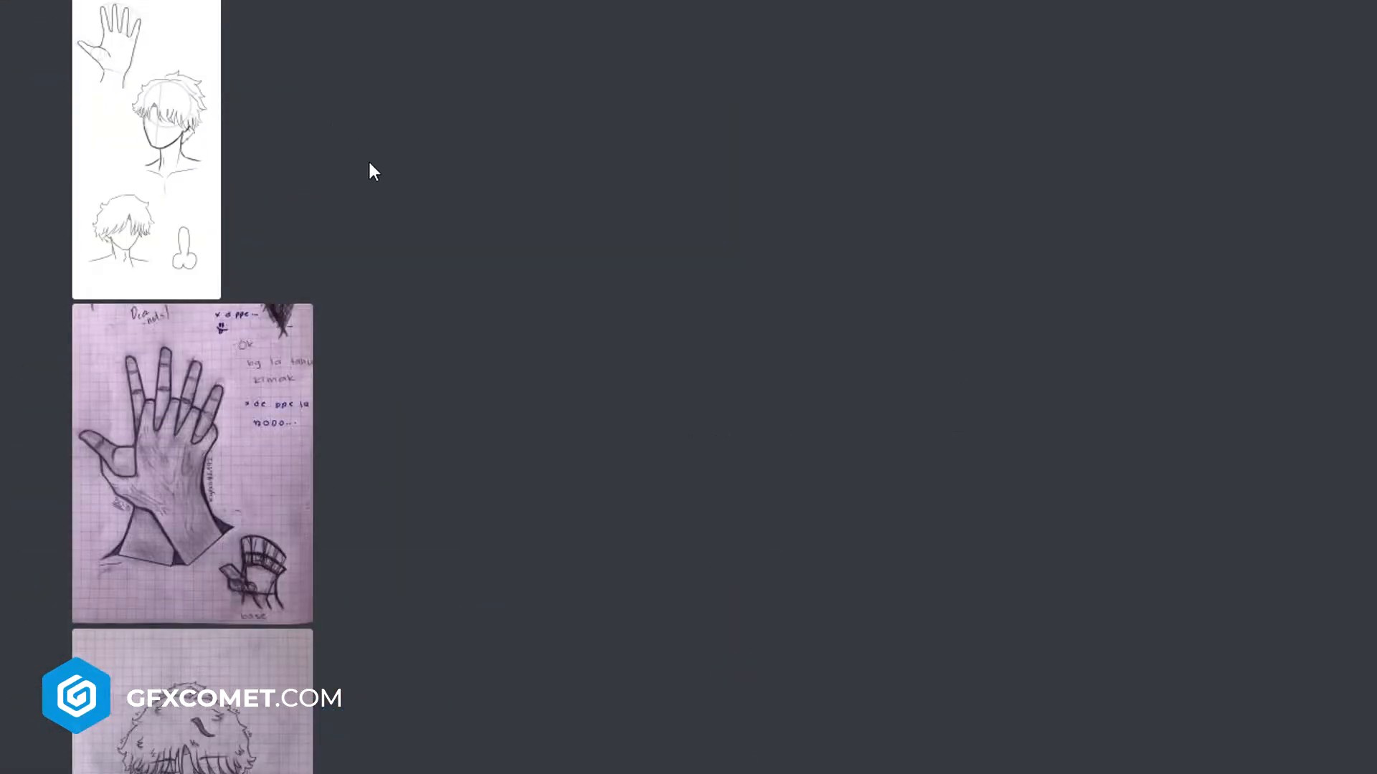
click(192, 464)
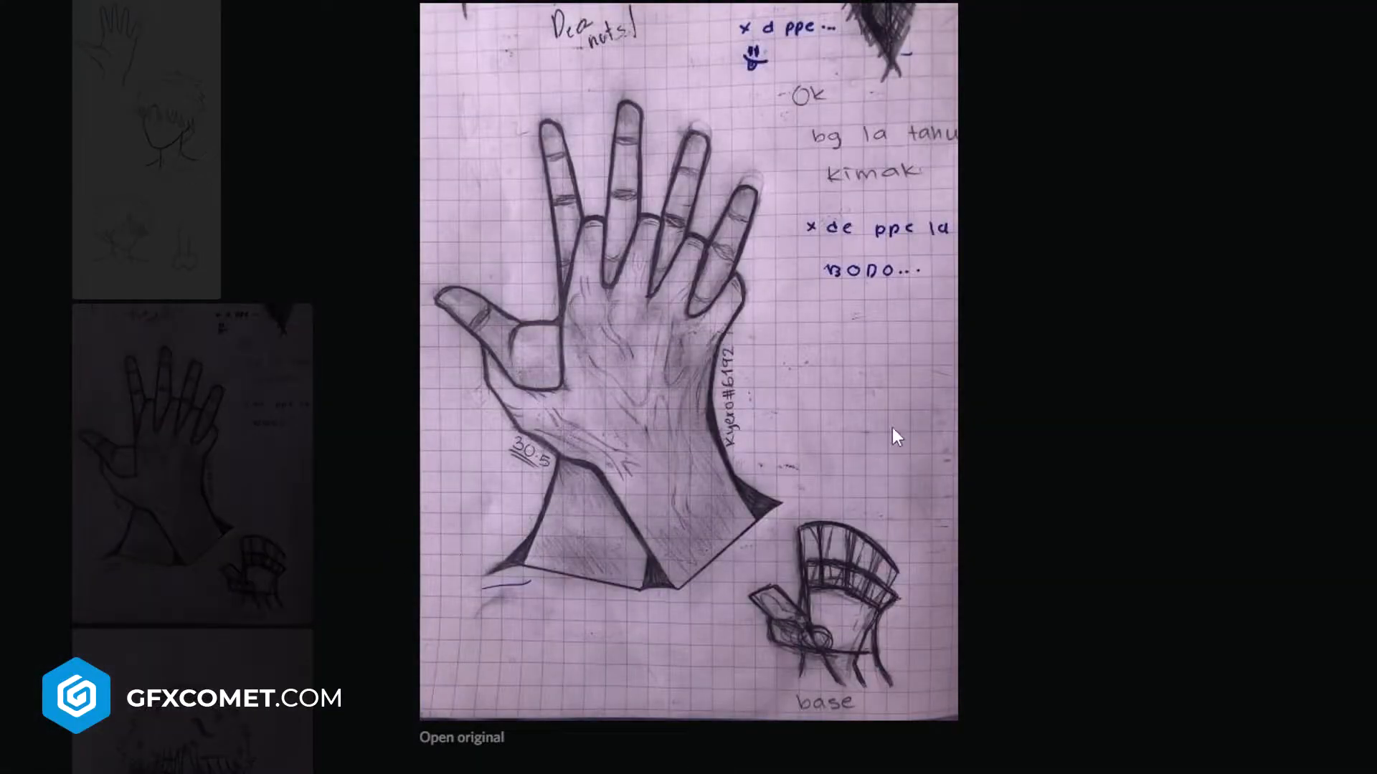
mouse_move(1157, 383)
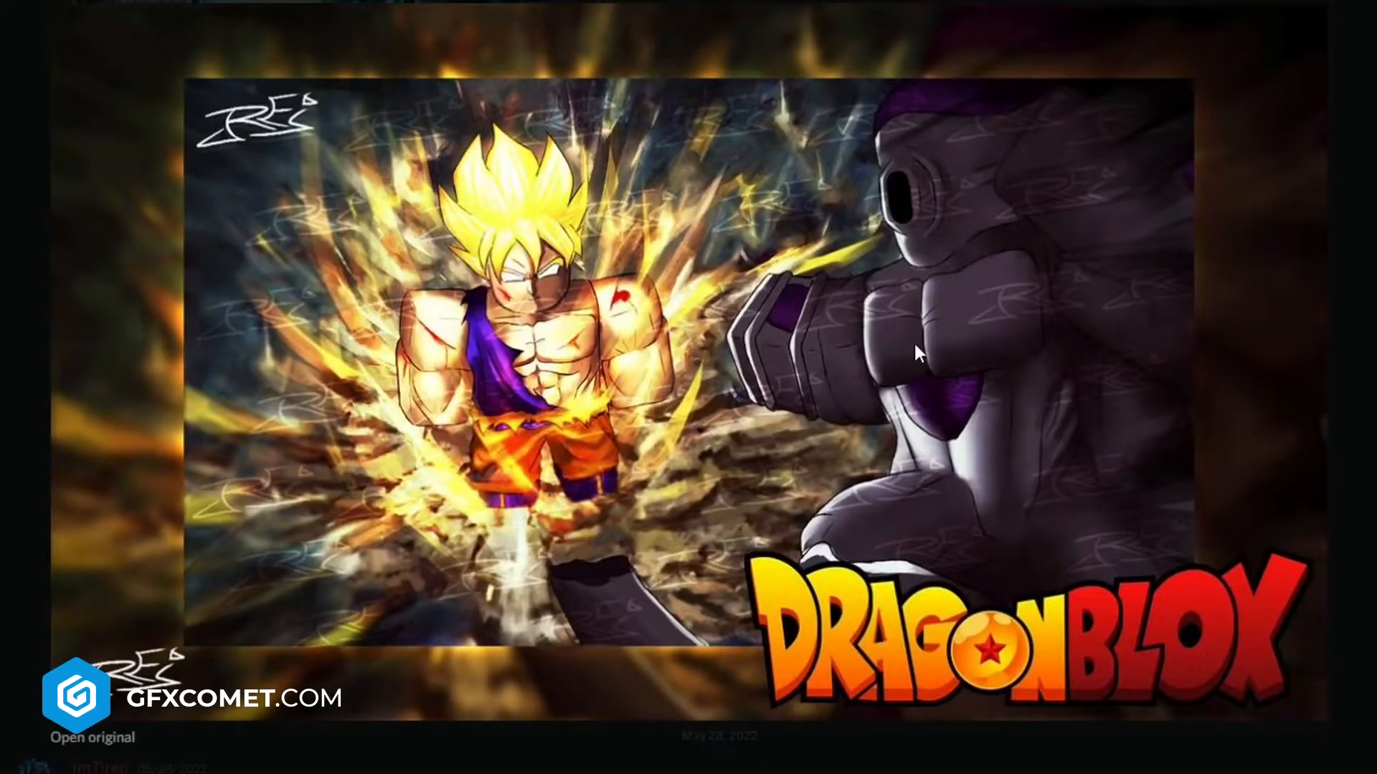
mouse_move(916, 354)
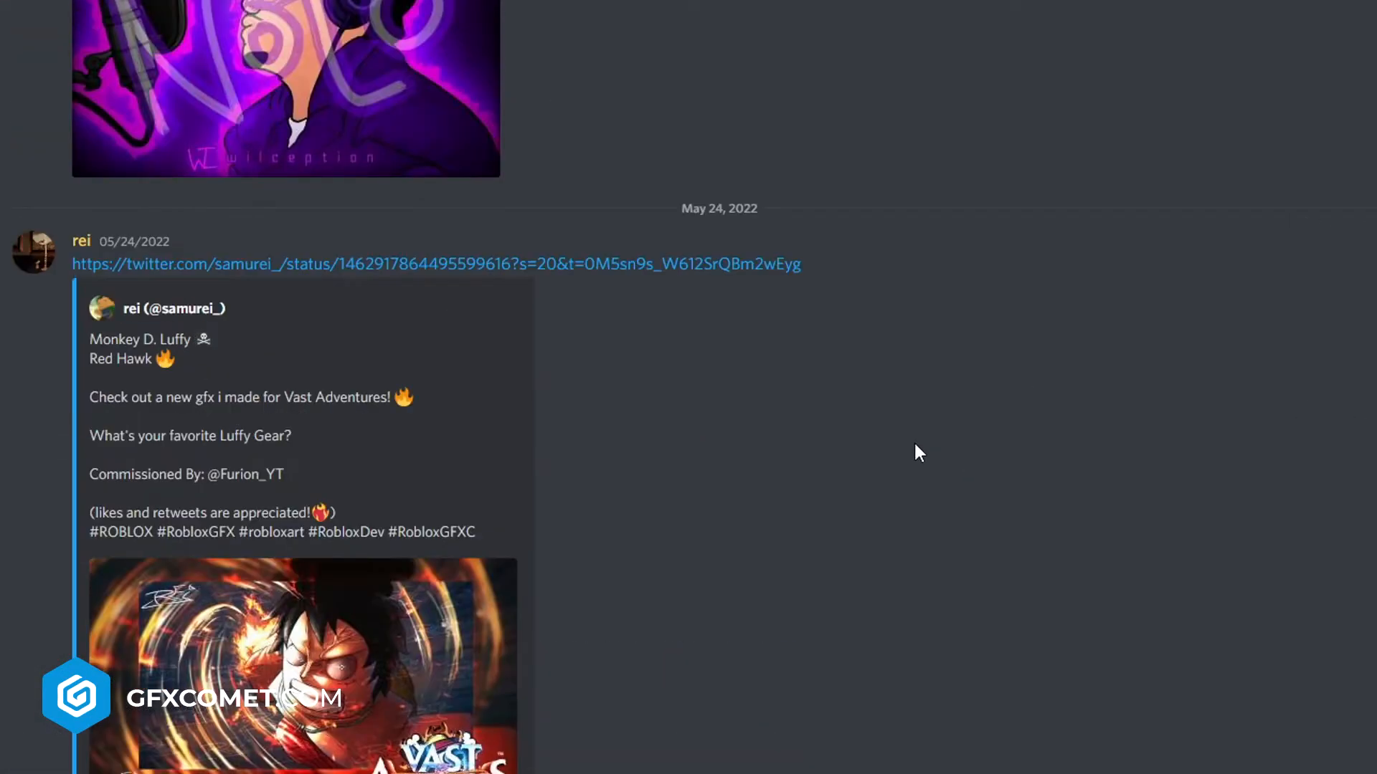
click(302, 668)
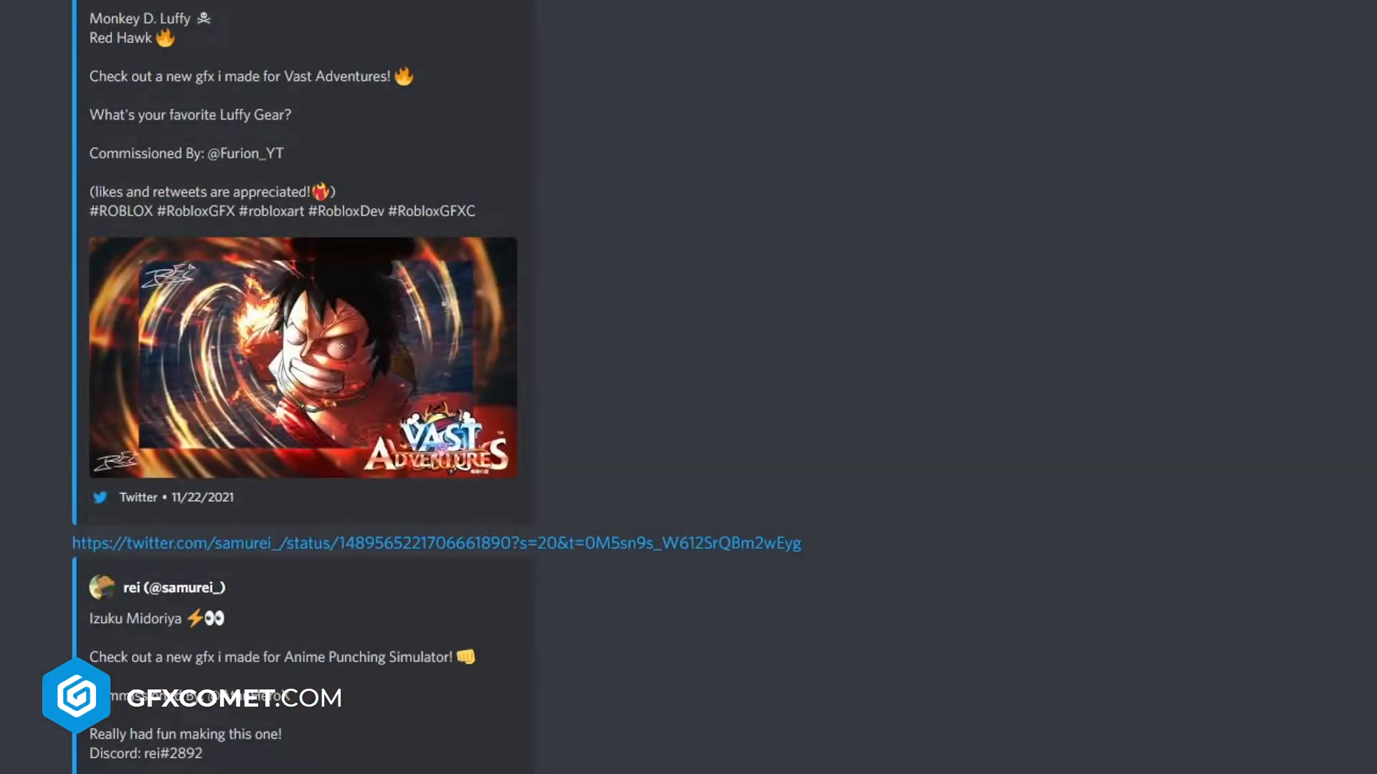
scroll(down, 3)
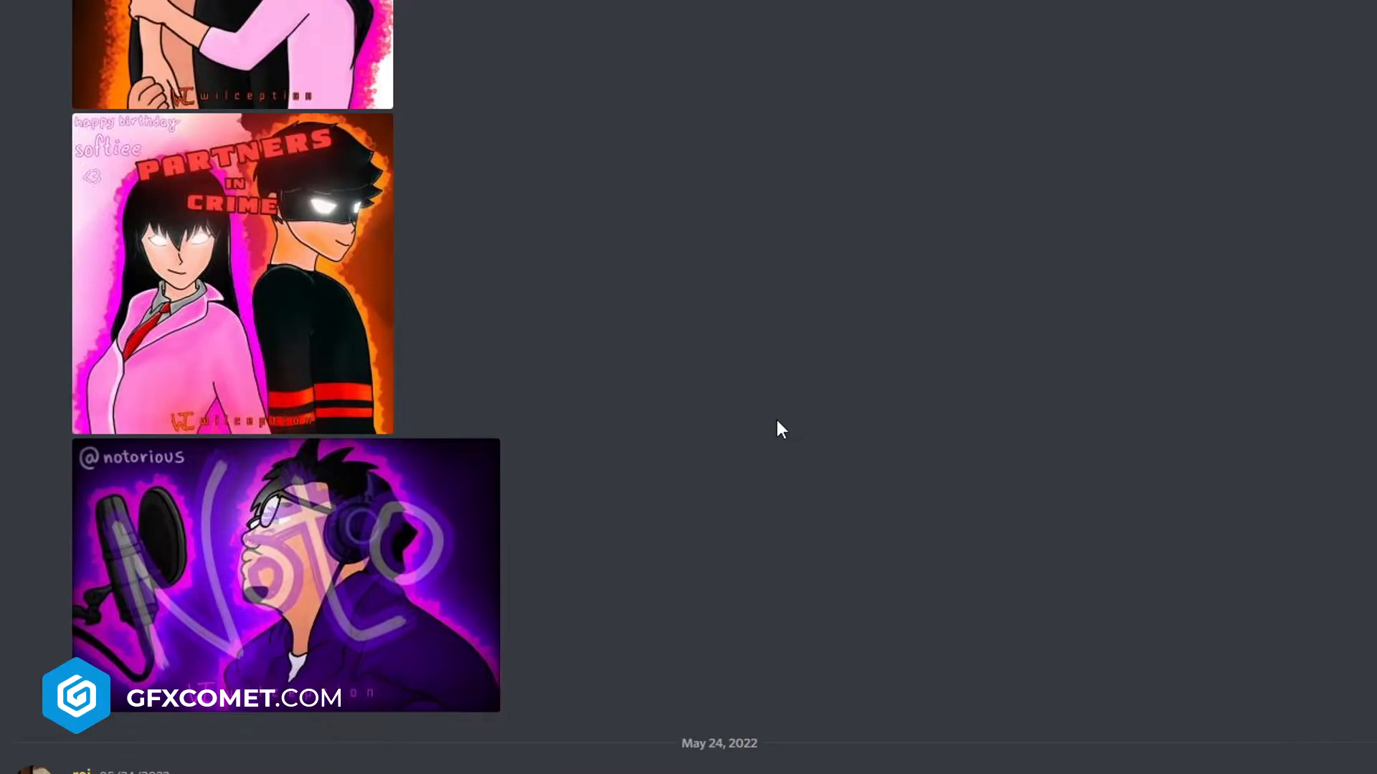
scroll(down, 3)
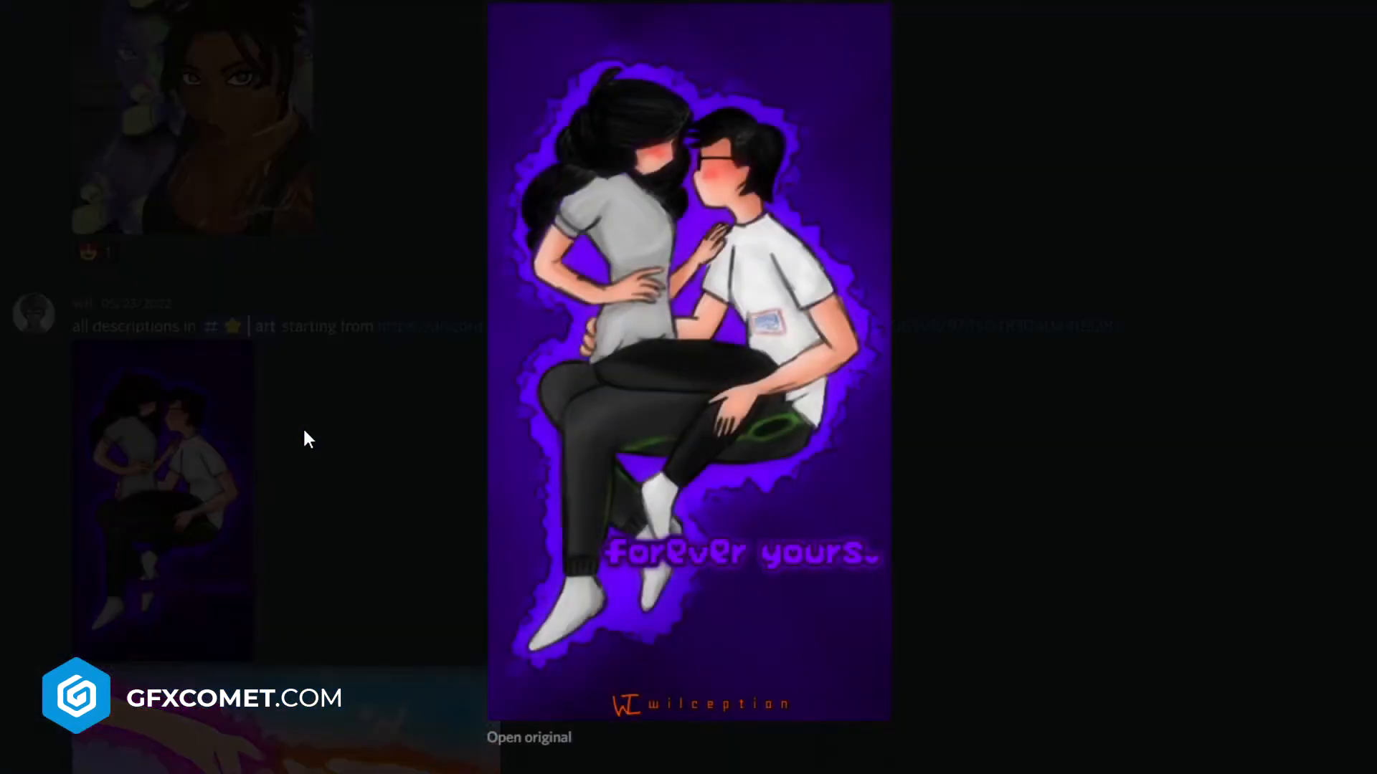
mouse_move(716, 399)
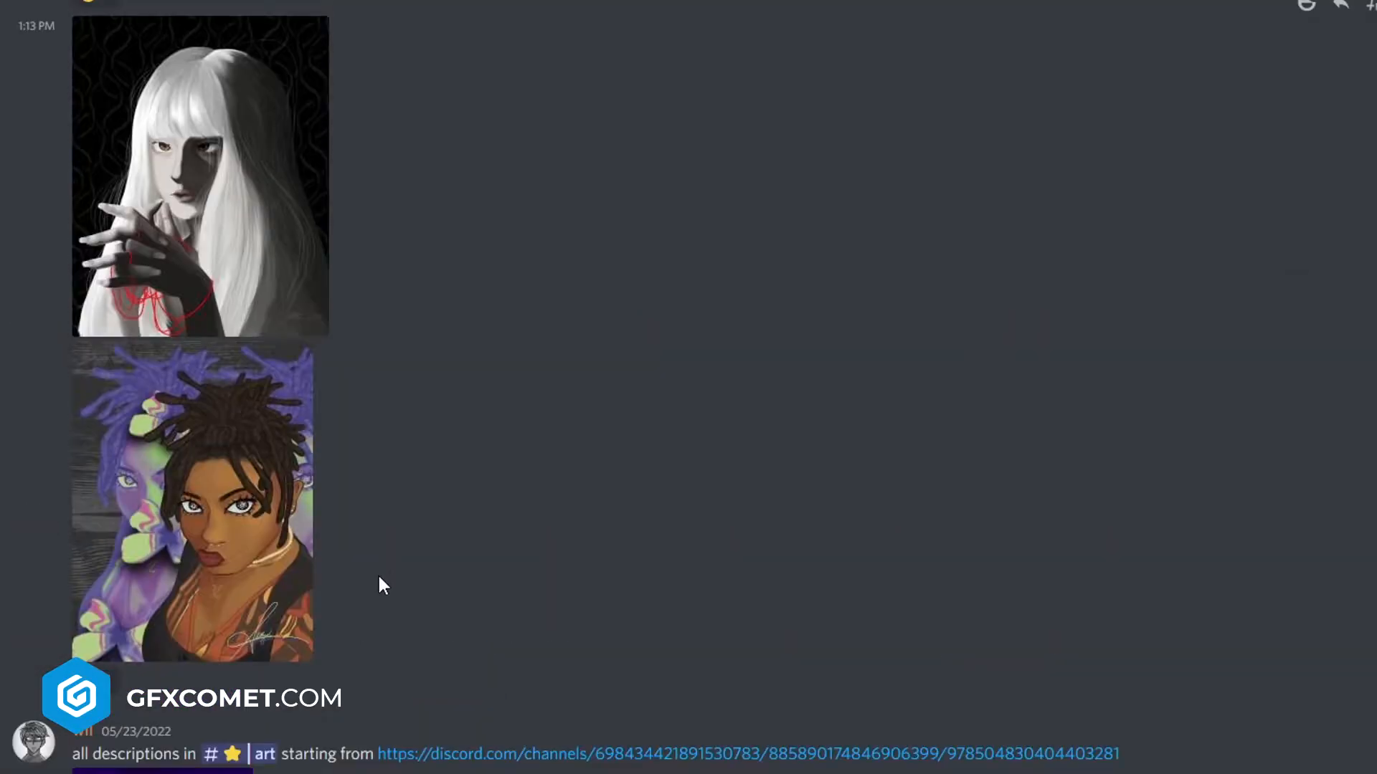
click(199, 175)
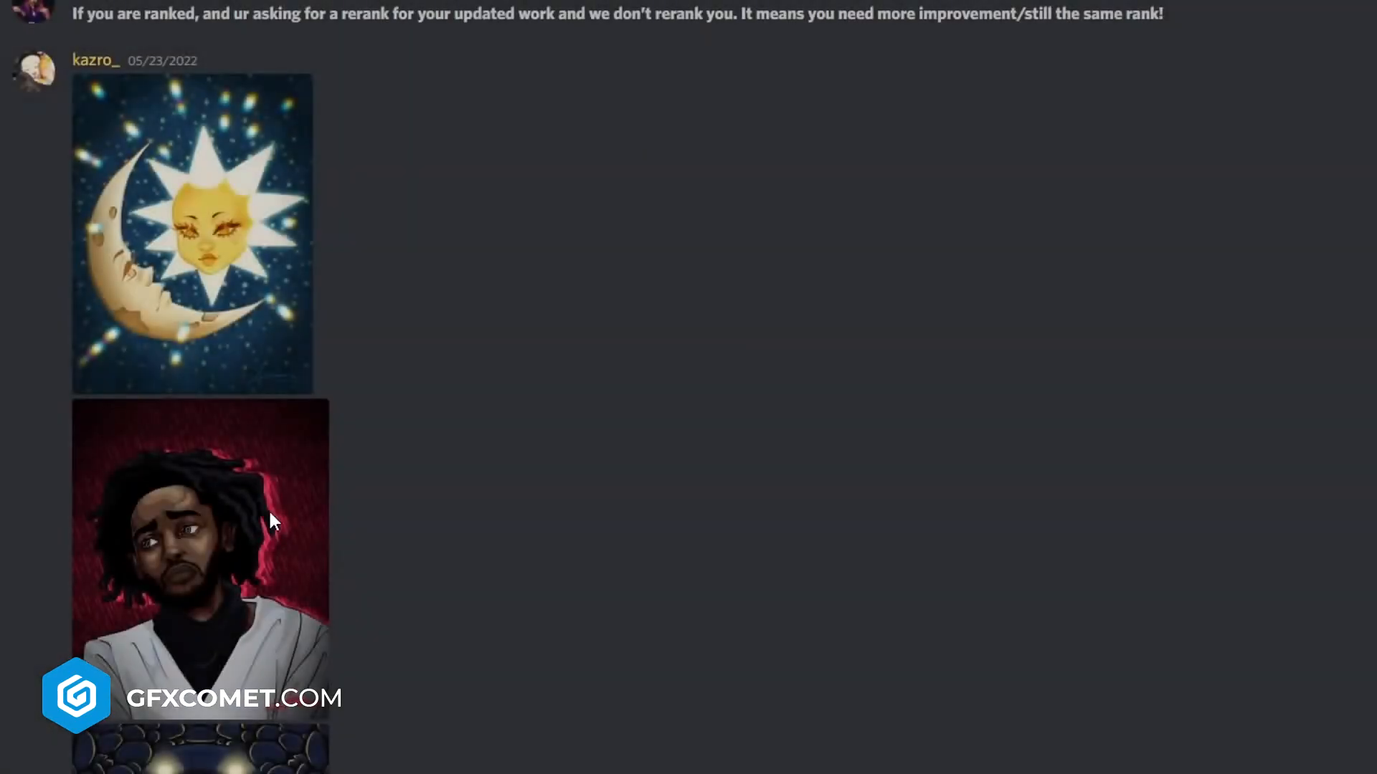
click(33, 72)
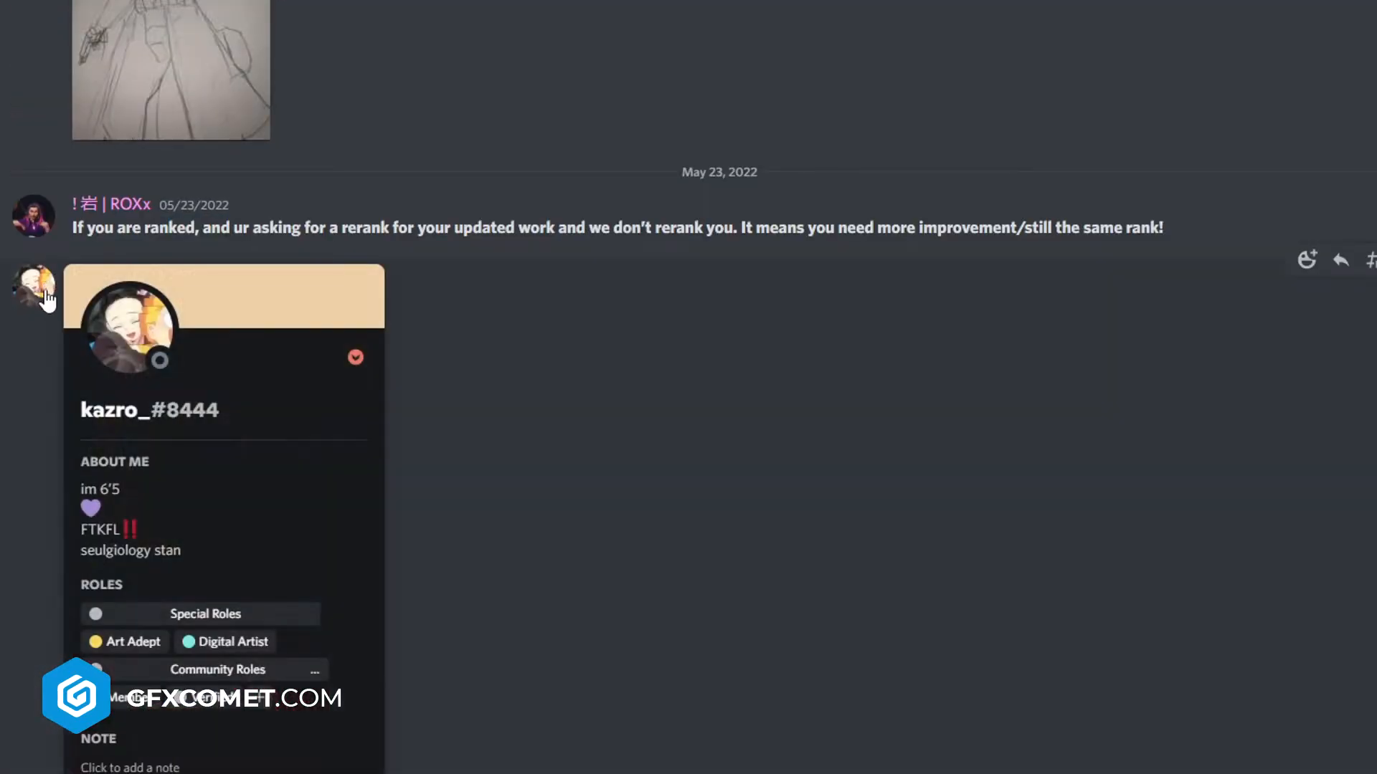
mouse_move(152, 500)
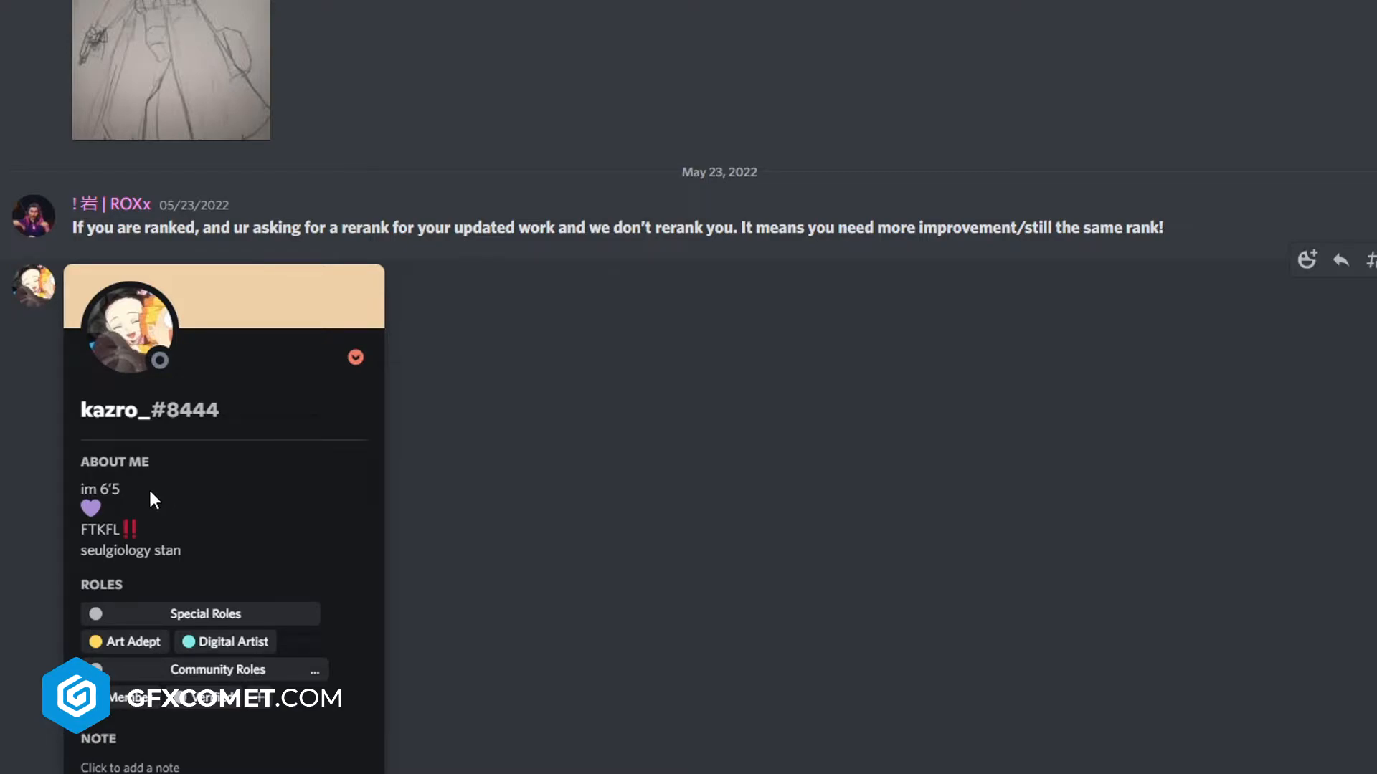
mouse_move(152, 500)
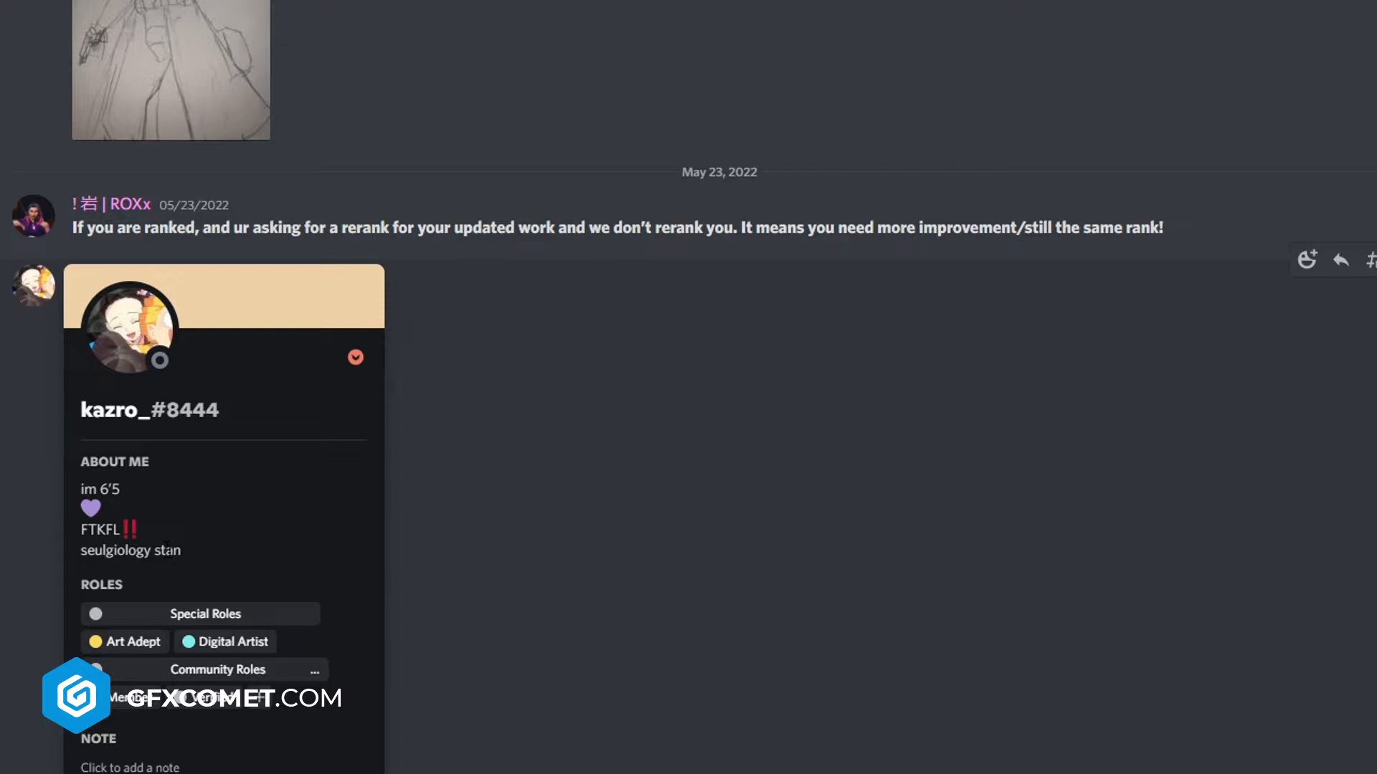
scroll(up, 3)
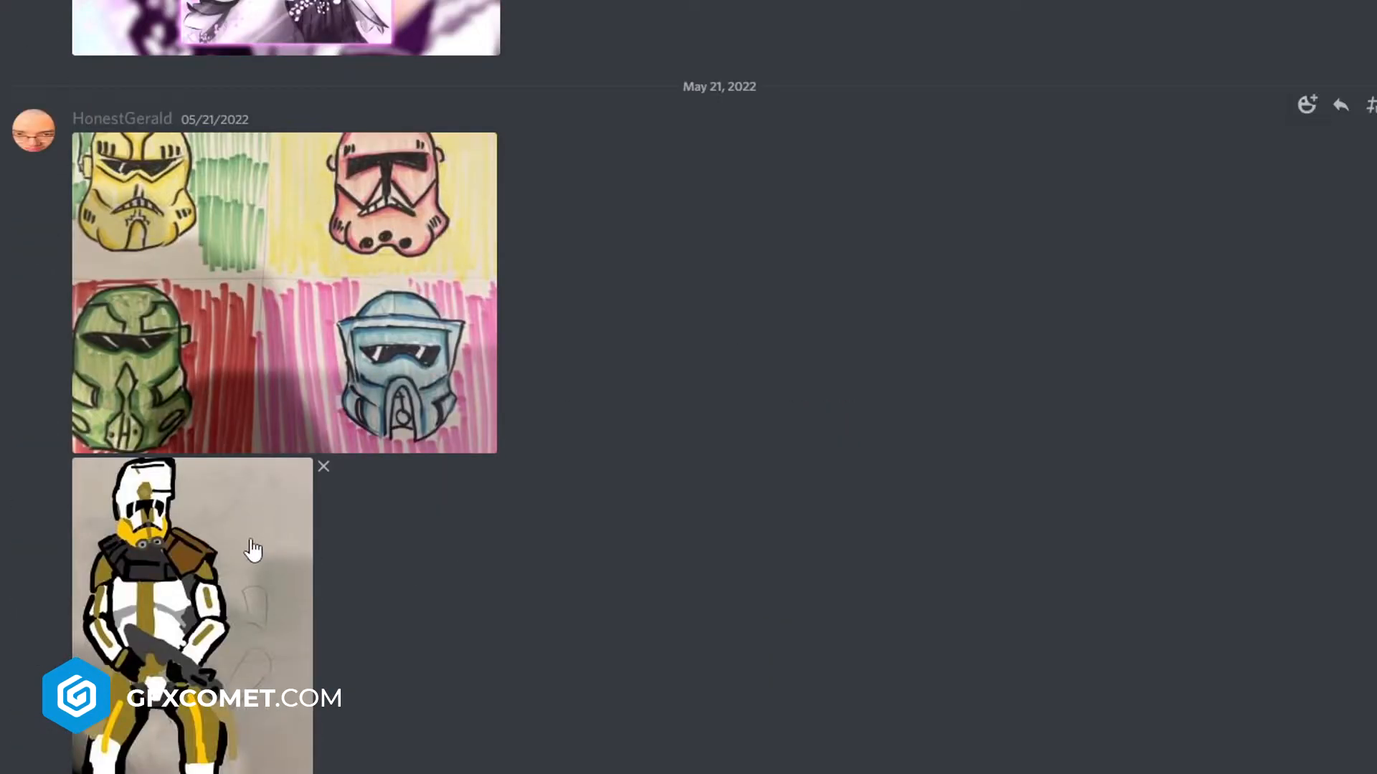
click(191, 615)
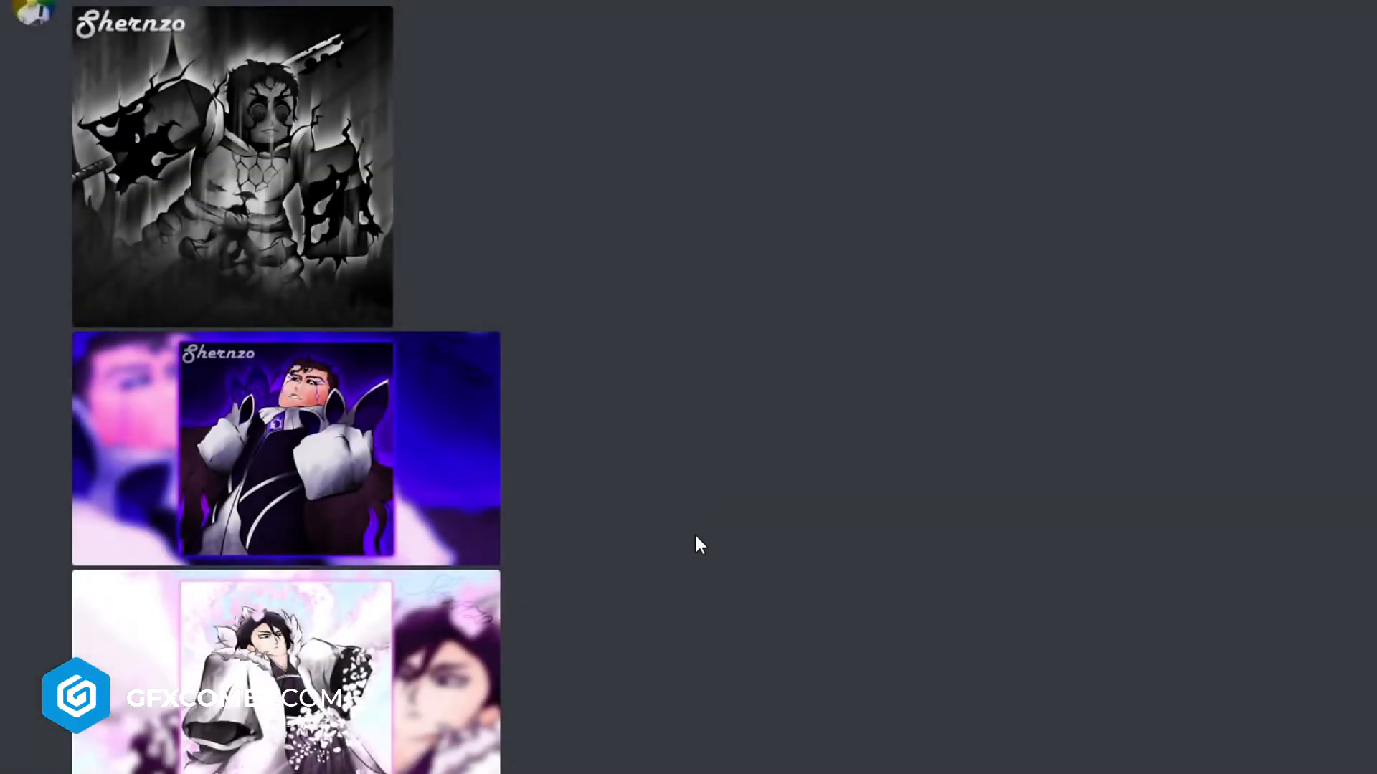
scroll(down, 3)
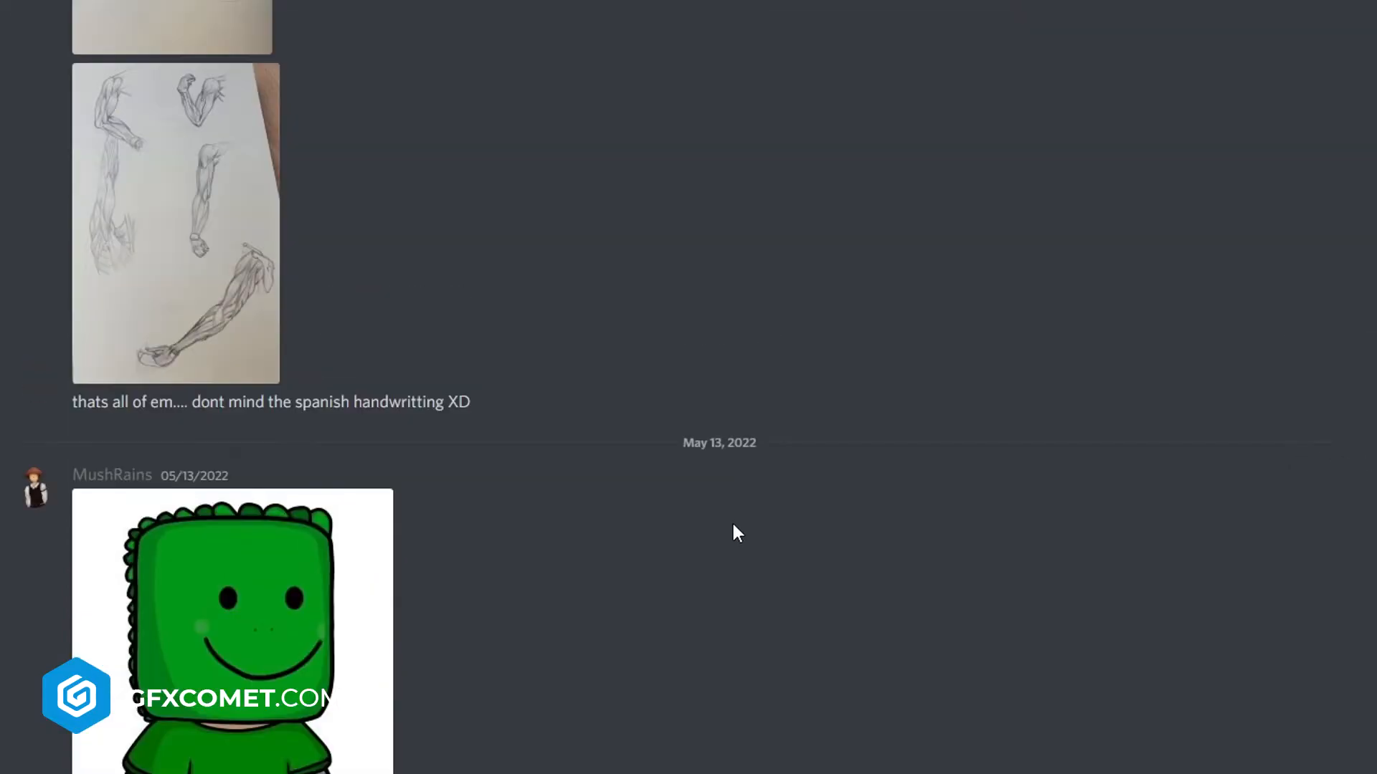
Enlarge the pencil arm anatomy sketches in the image preview
click(175, 222)
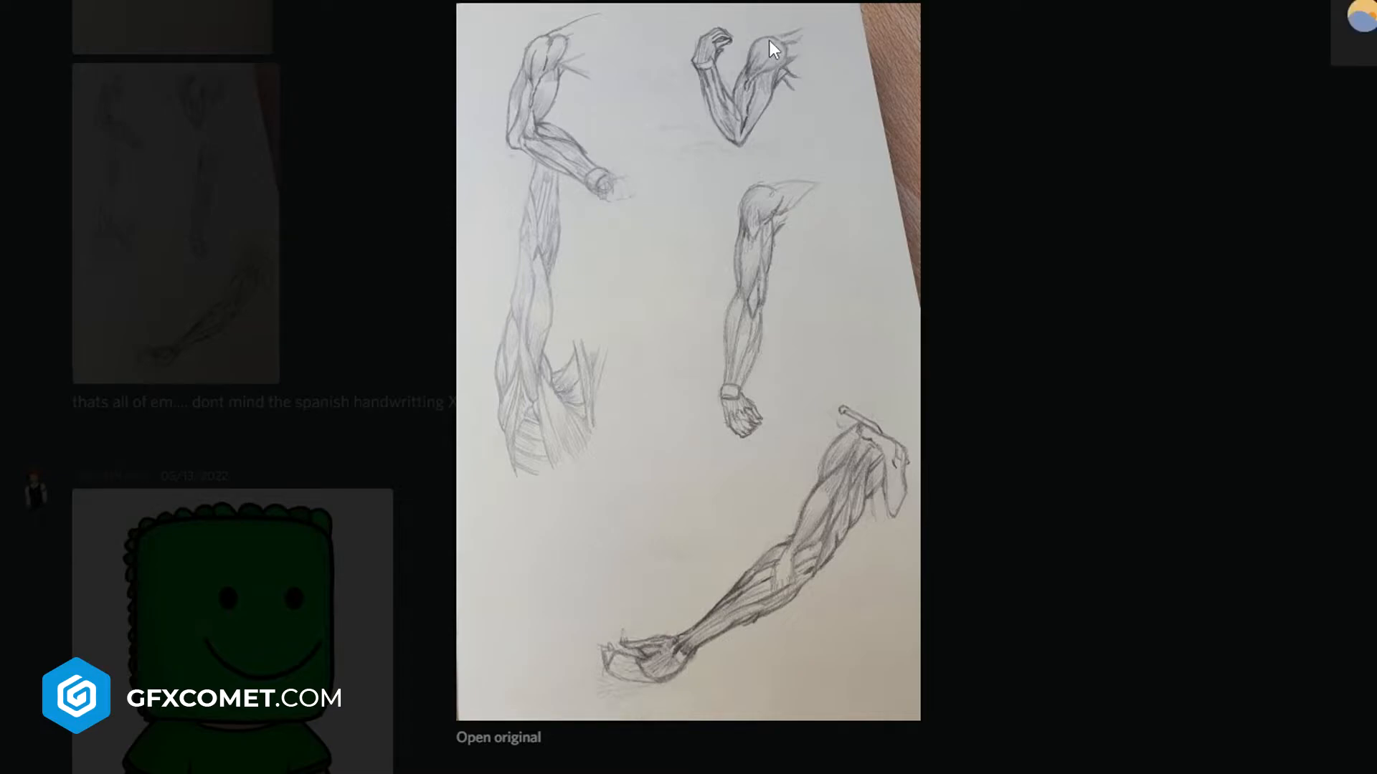
mouse_move(798, 301)
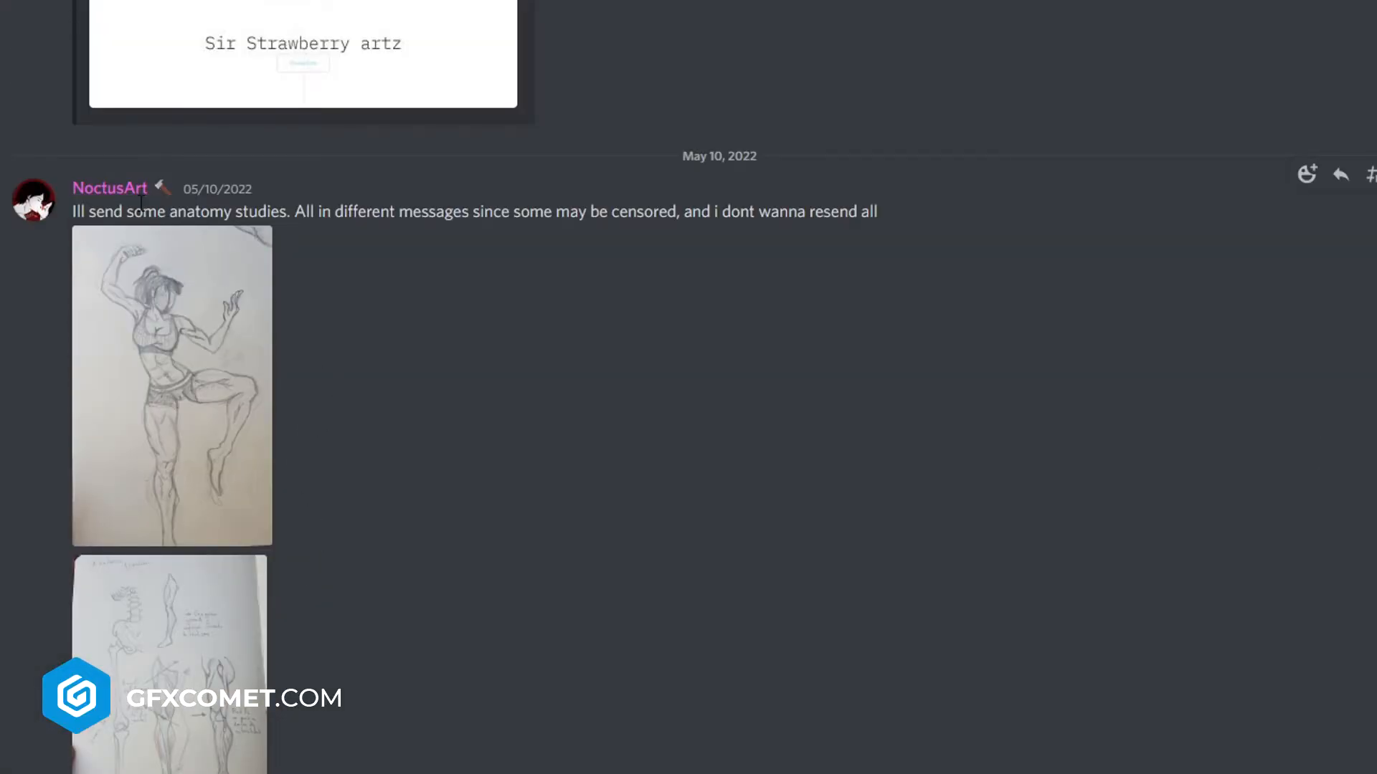
Add a 🔥 fire reaction to the anatomy sketches post
scroll(down, 3)
text(fire)
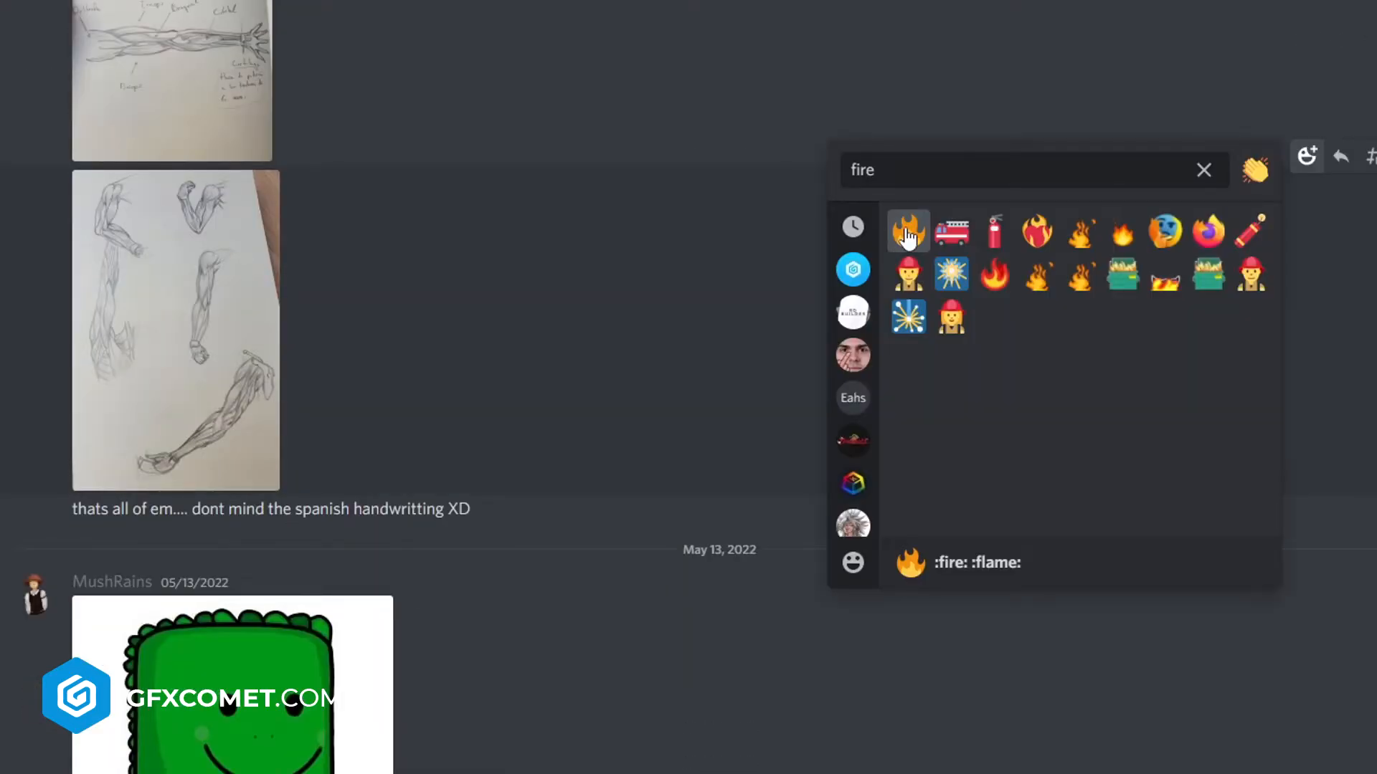
click(909, 231)
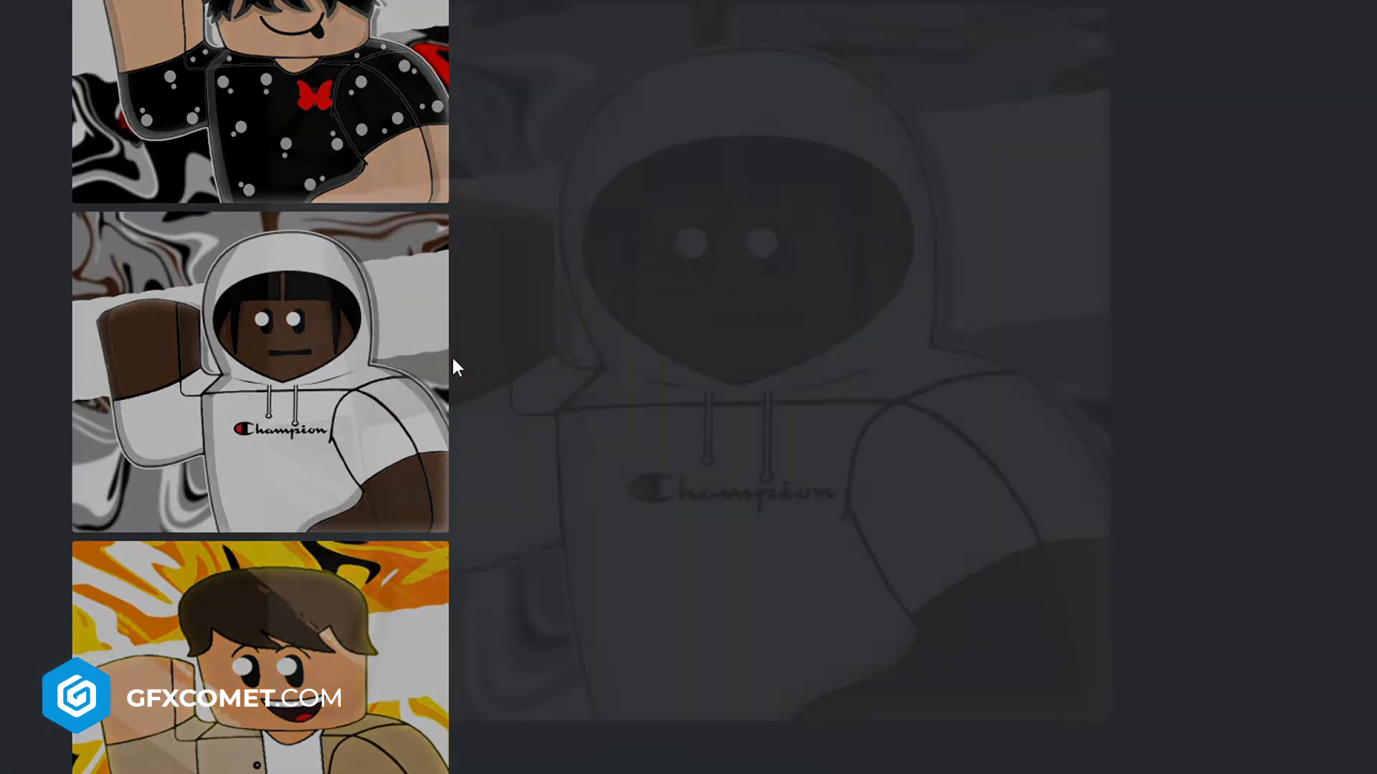
Enlarge the sword-wielding warrior and pencil clone trooper sketch while scrolling to January 2022 icon sets
scroll(down, 3)
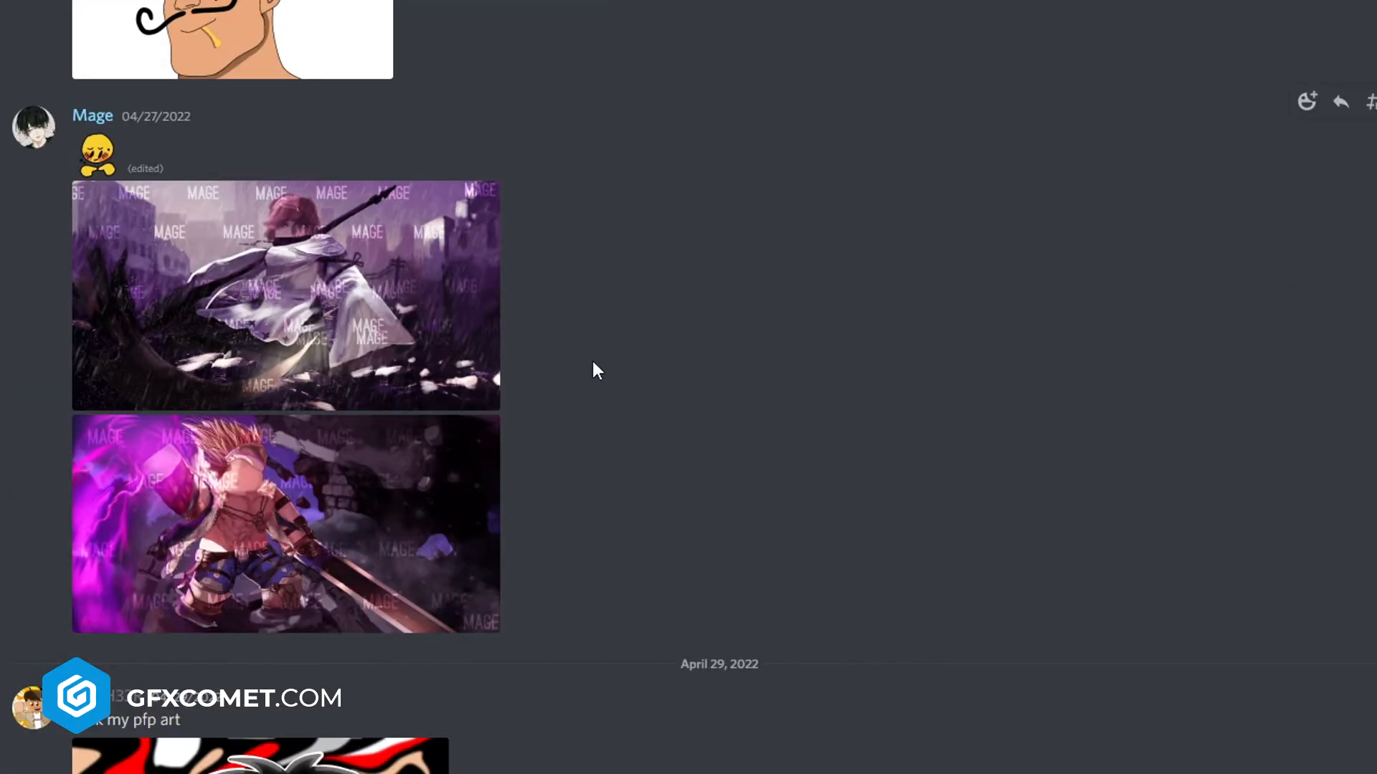
click(284, 523)
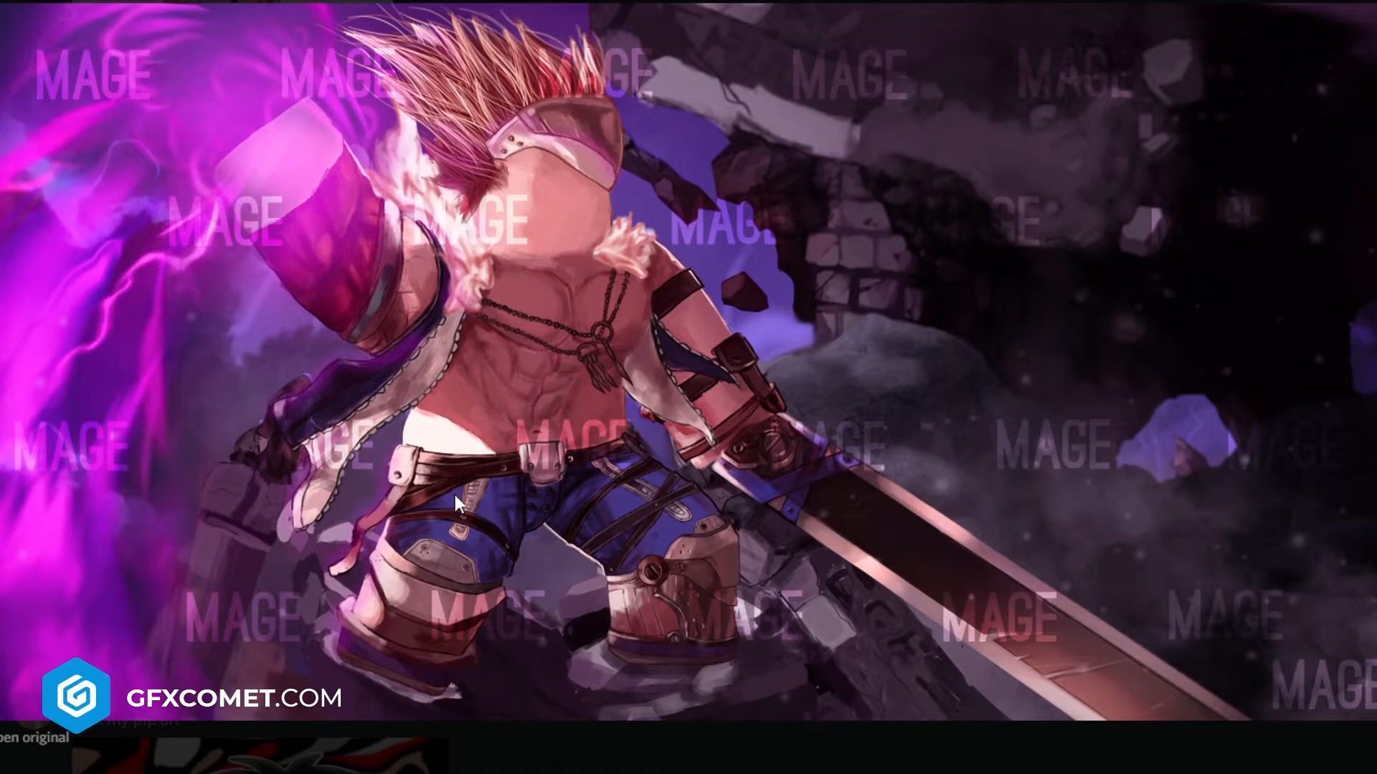
mouse_move(661, 269)
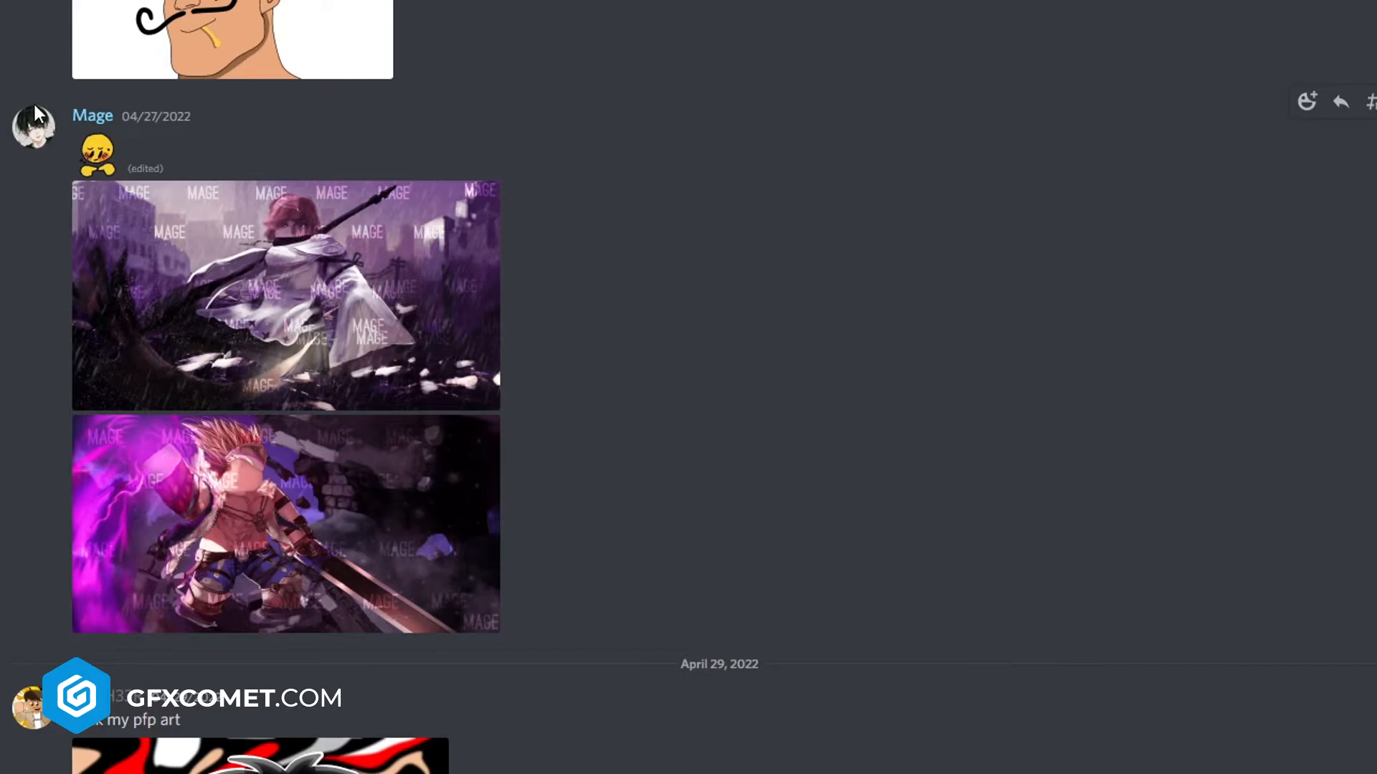
mouse_move(639, 382)
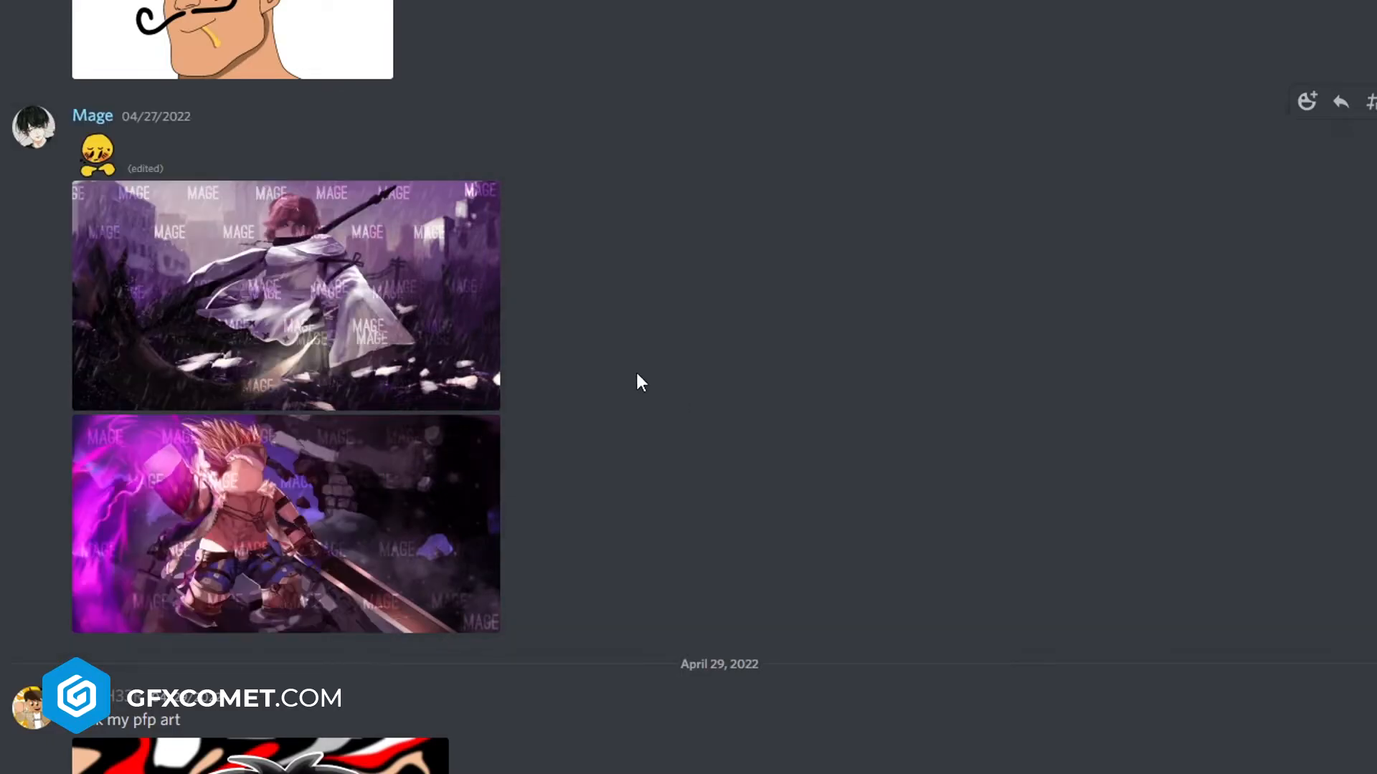
scroll(up, 3)
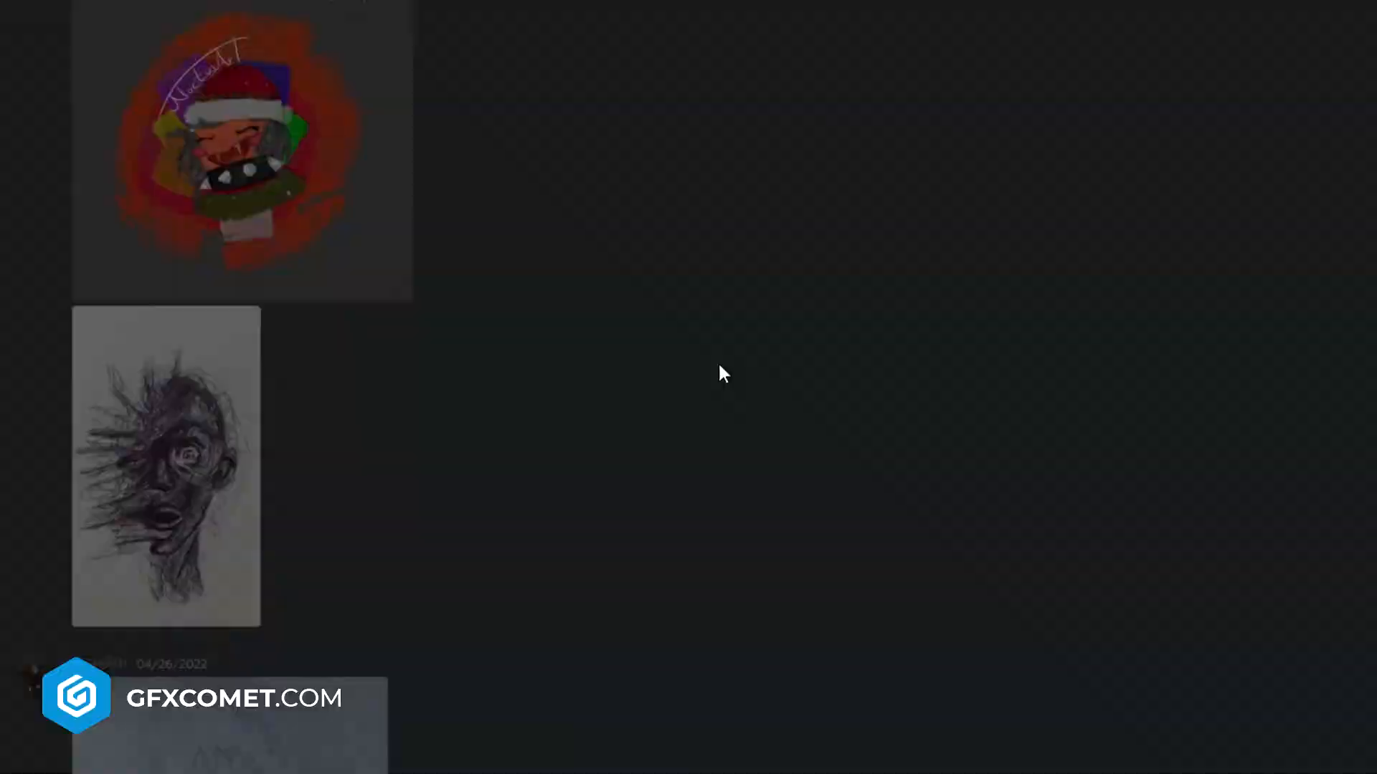
scroll(down, 3)
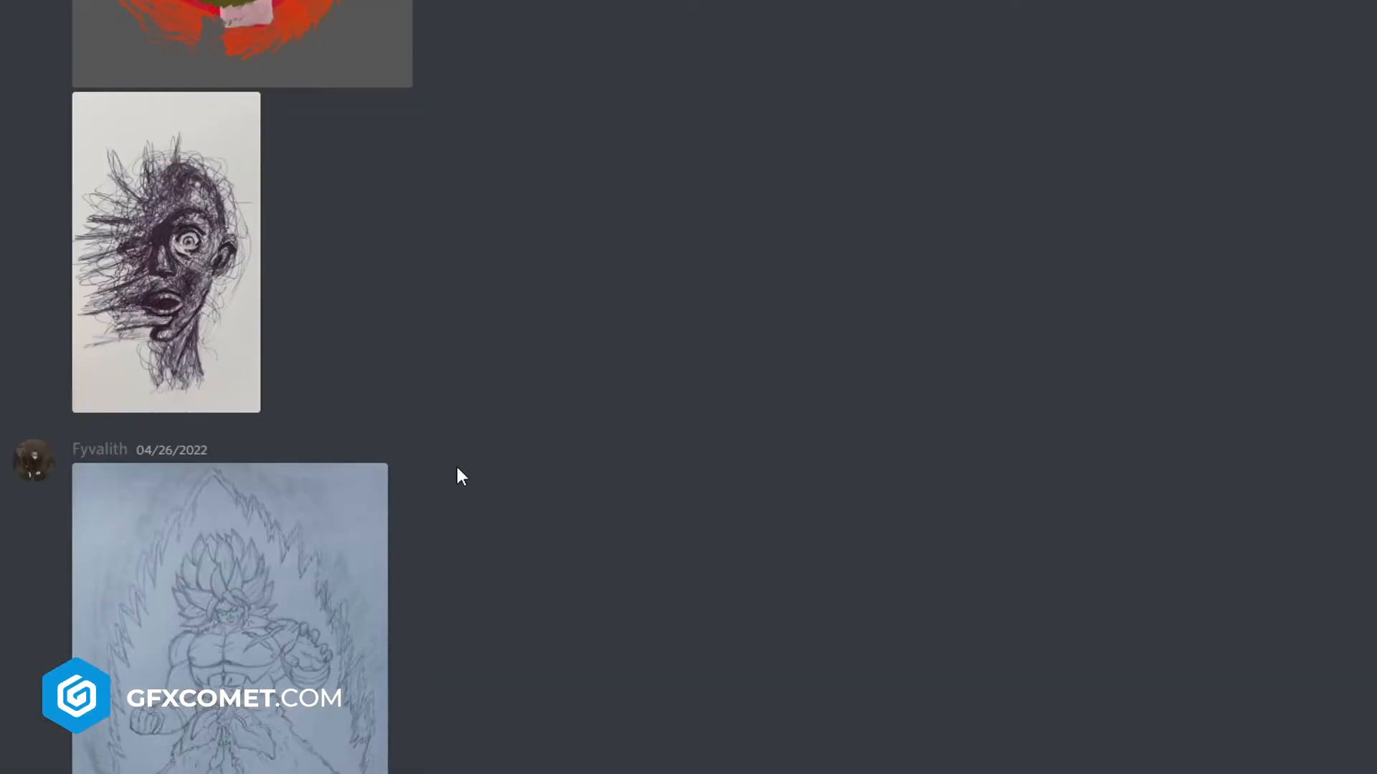
scroll(down, 3)
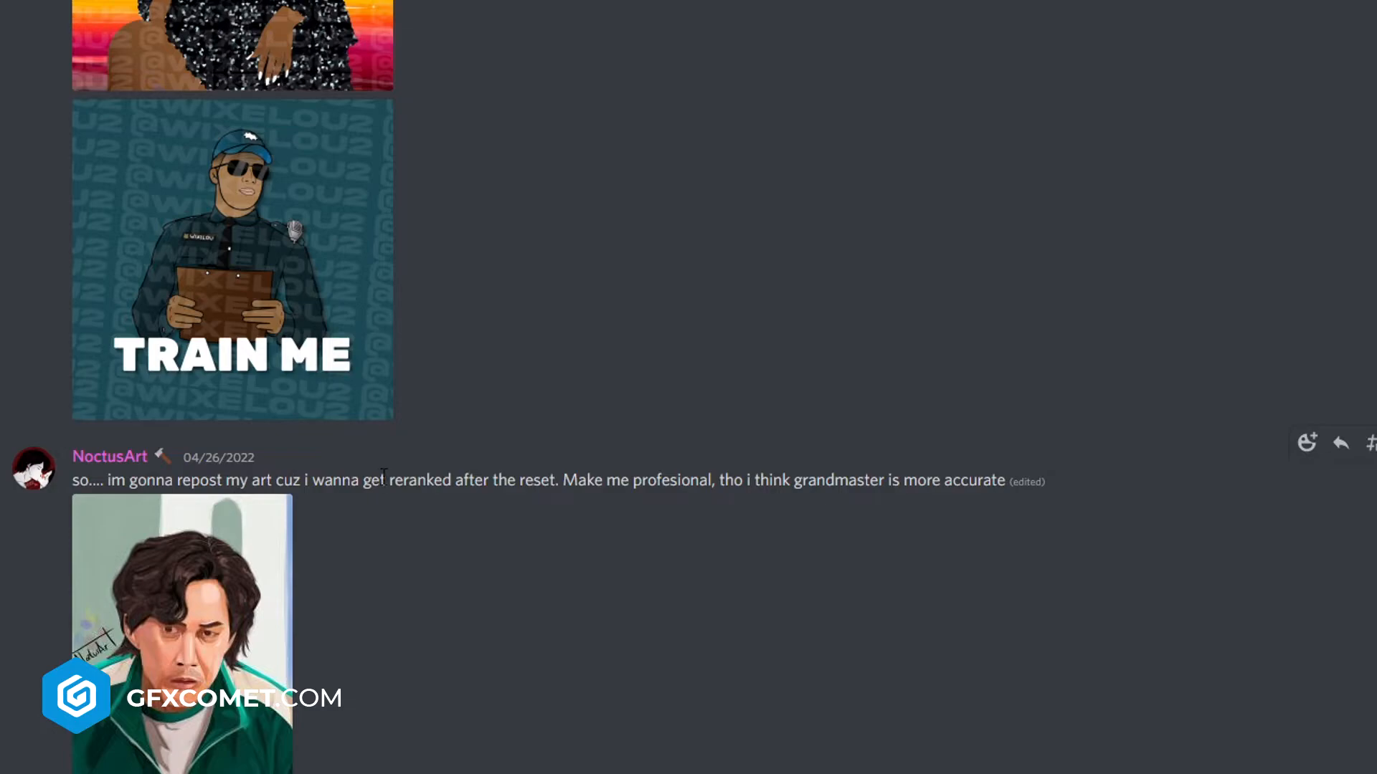
mouse_move(830, 488)
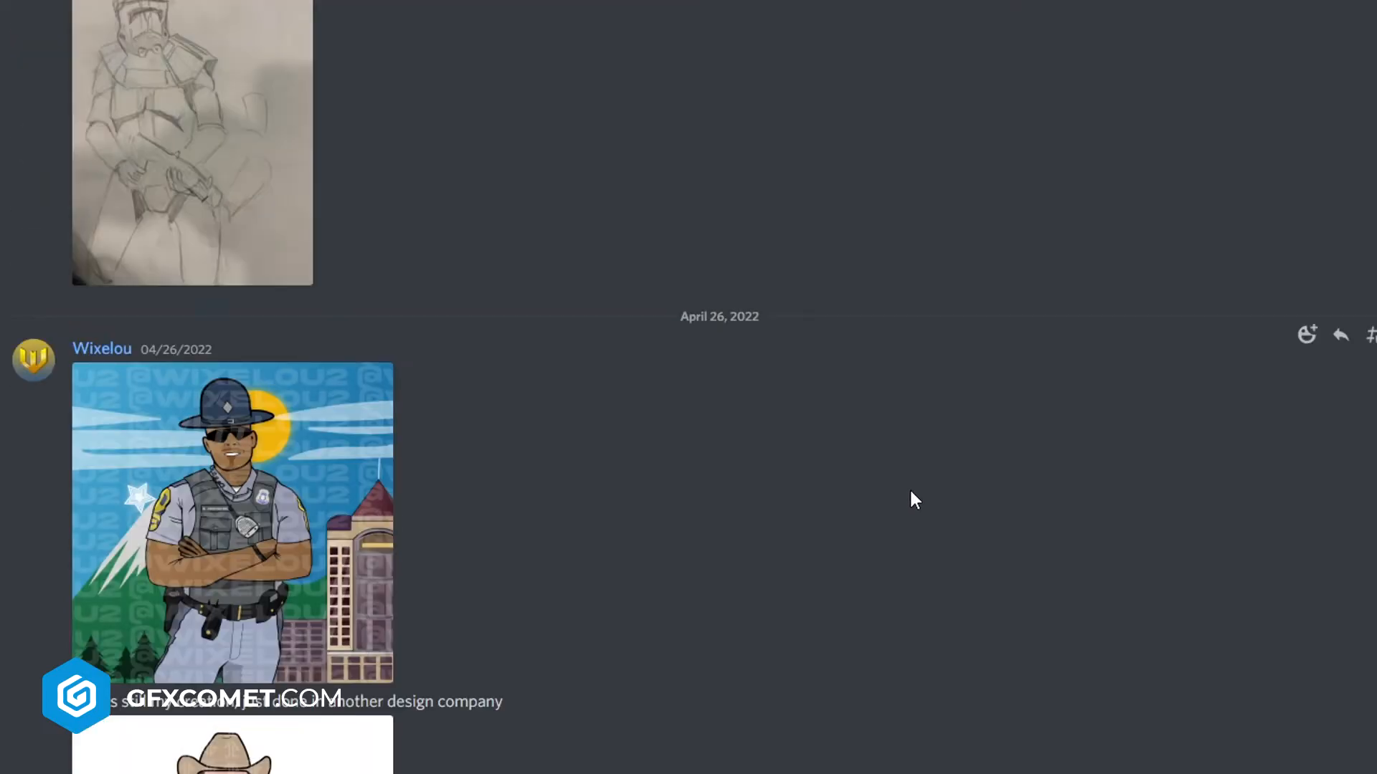
click(191, 142)
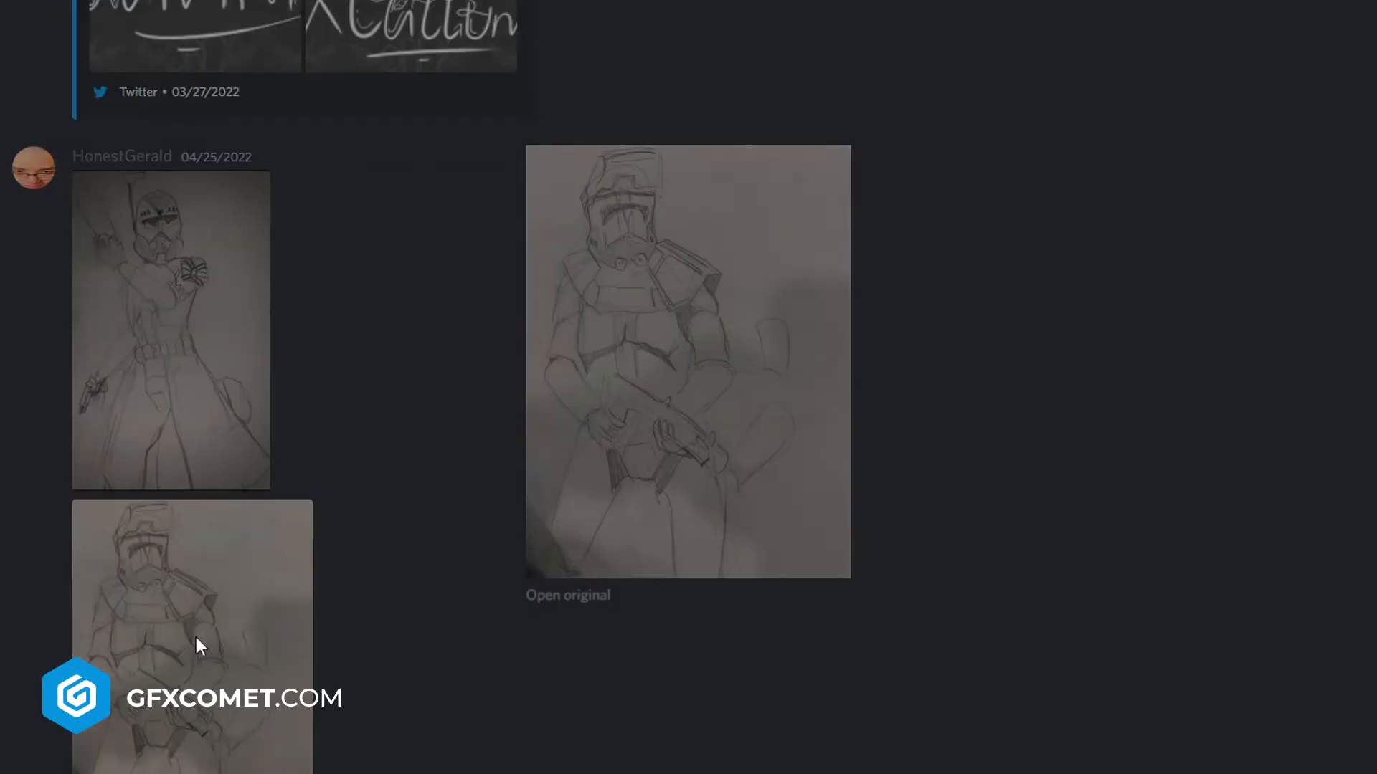
click(171, 329)
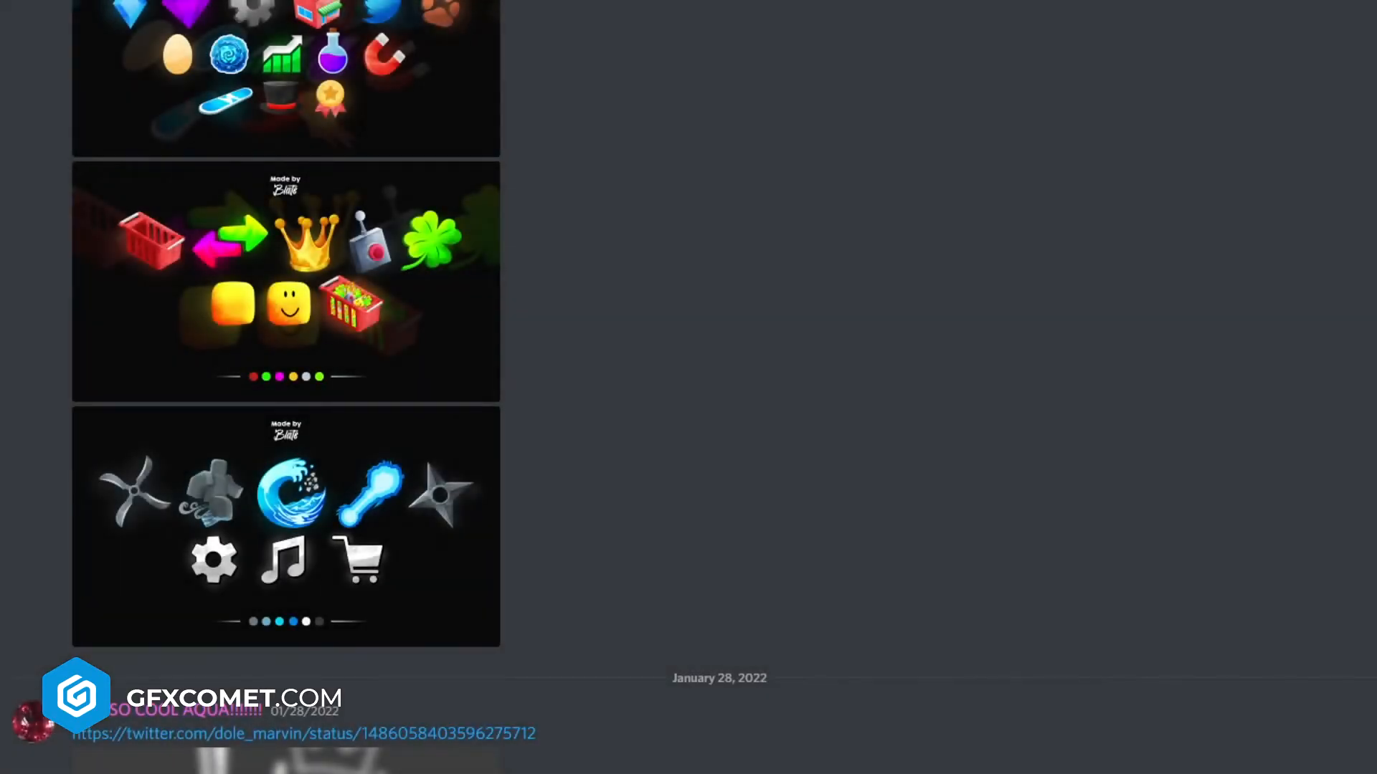
Enlarge the Blate icon set showing the crown, clover and baskets
click(285, 525)
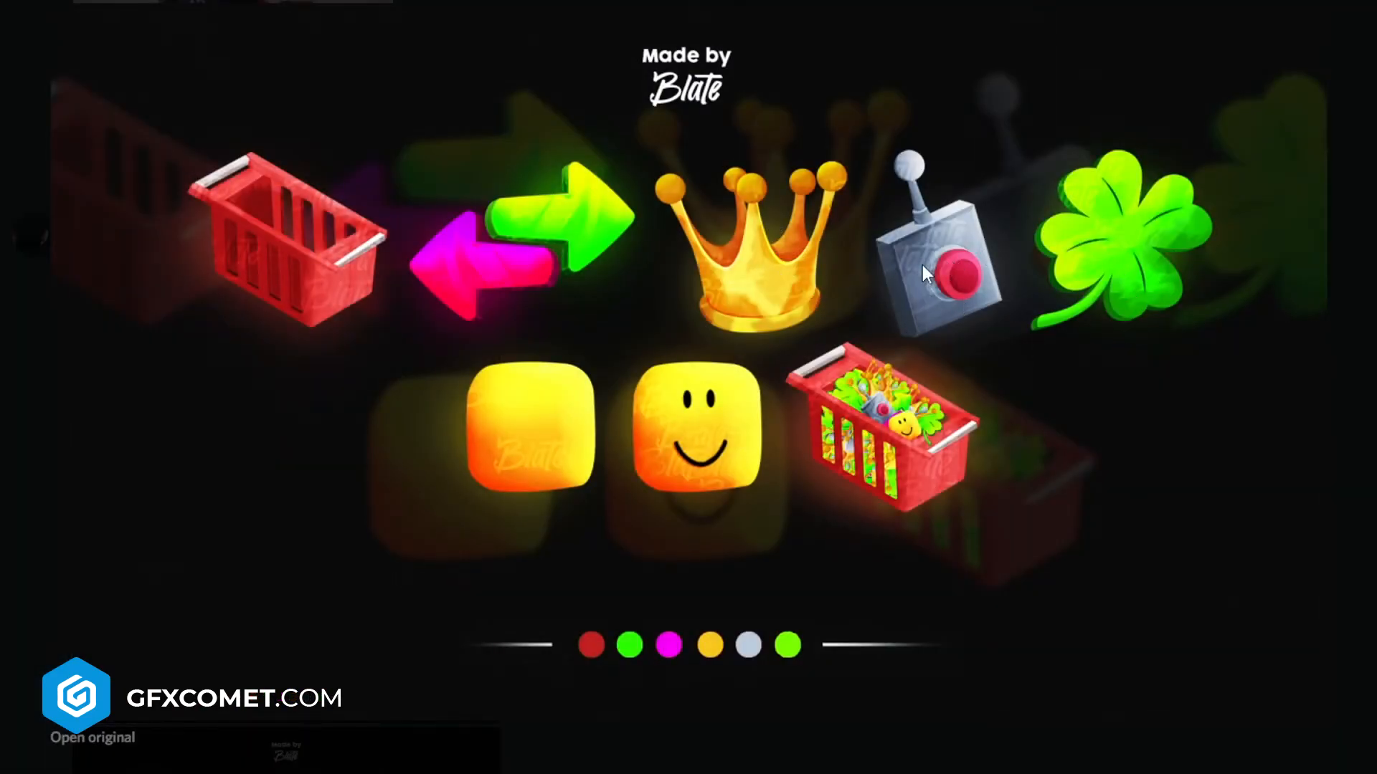
mouse_move(985, 279)
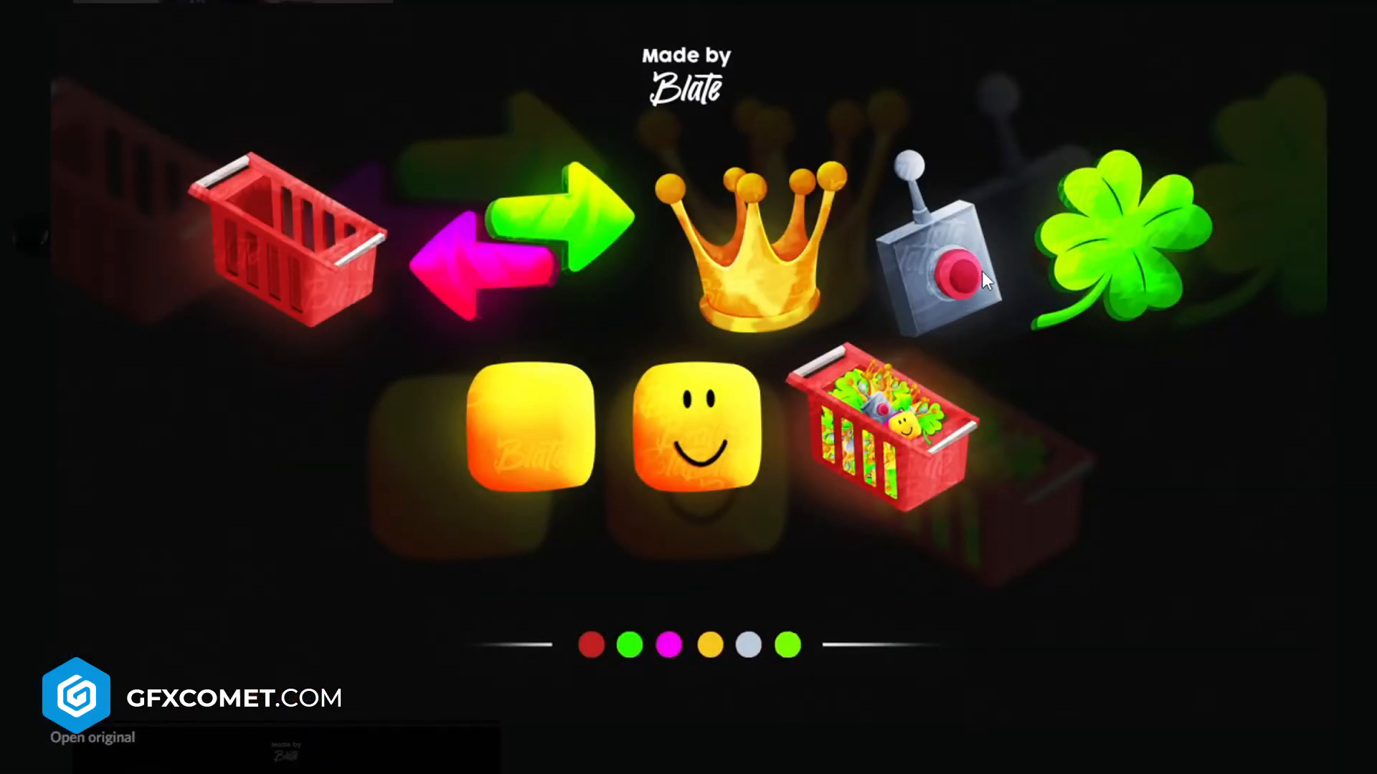
mouse_move(418, 267)
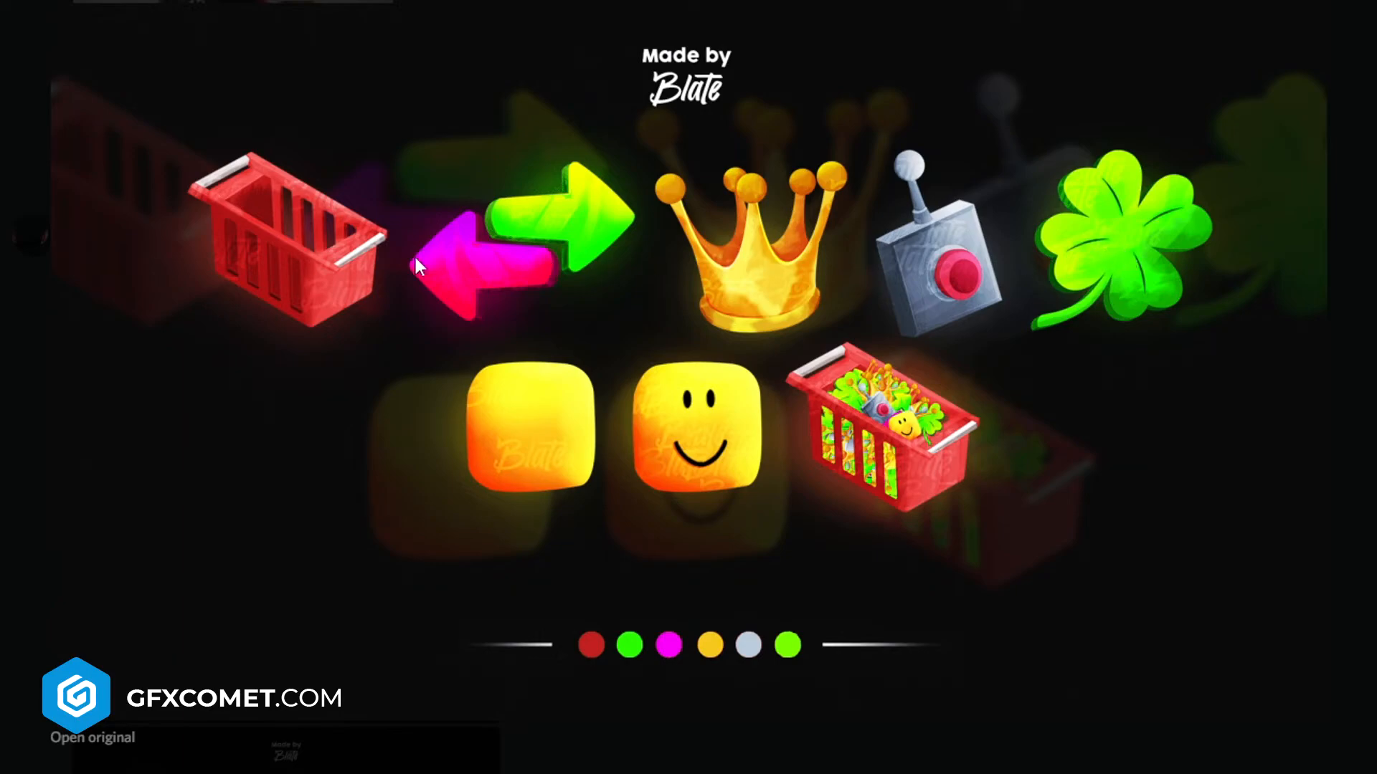
mouse_move(966, 143)
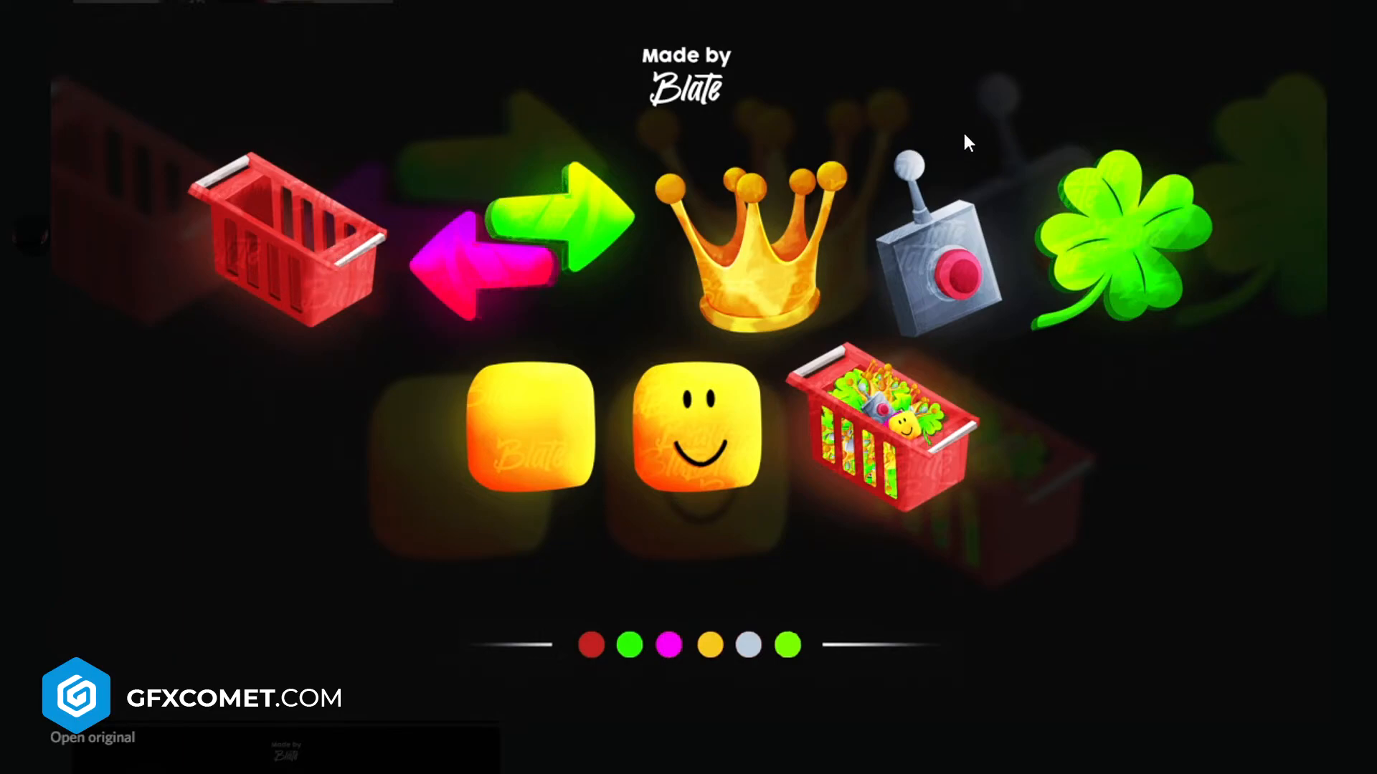
mouse_move(934, 23)
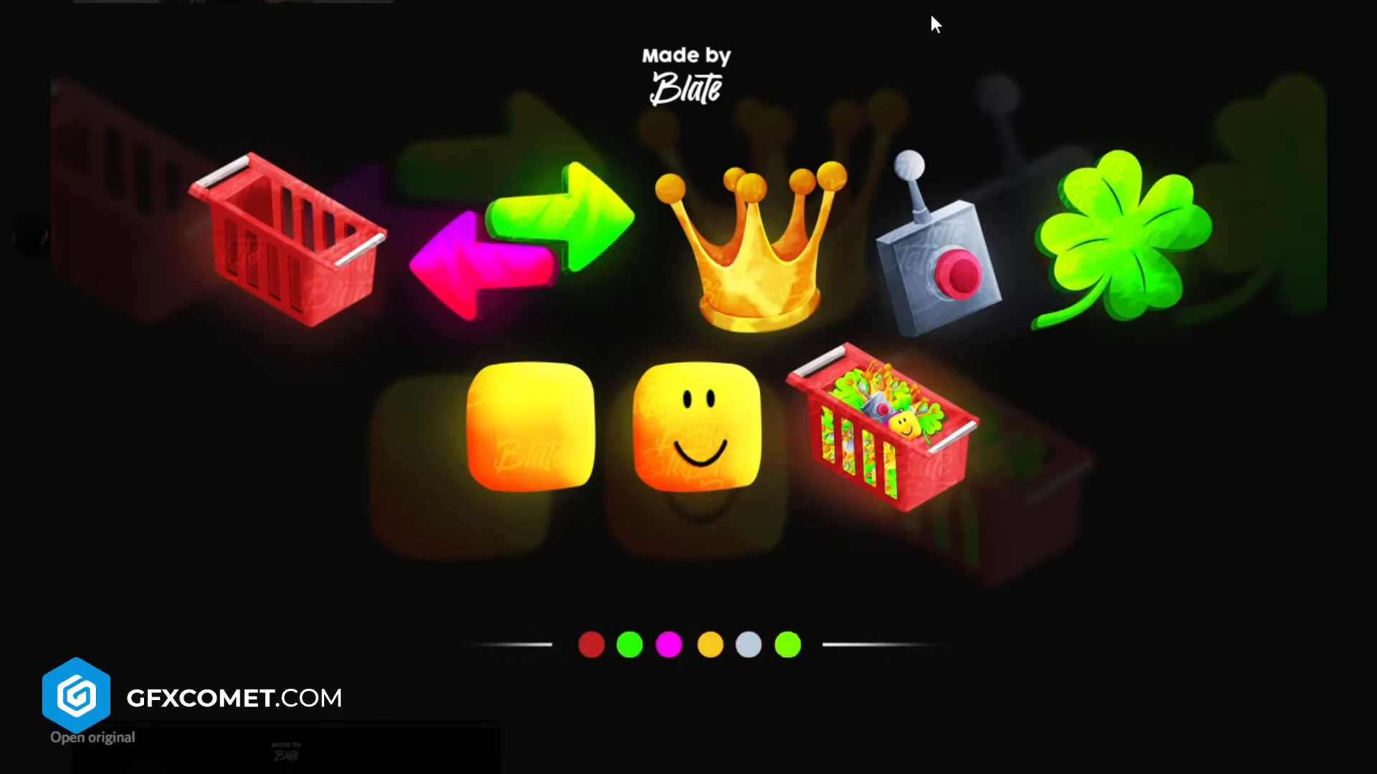
mouse_move(873, 700)
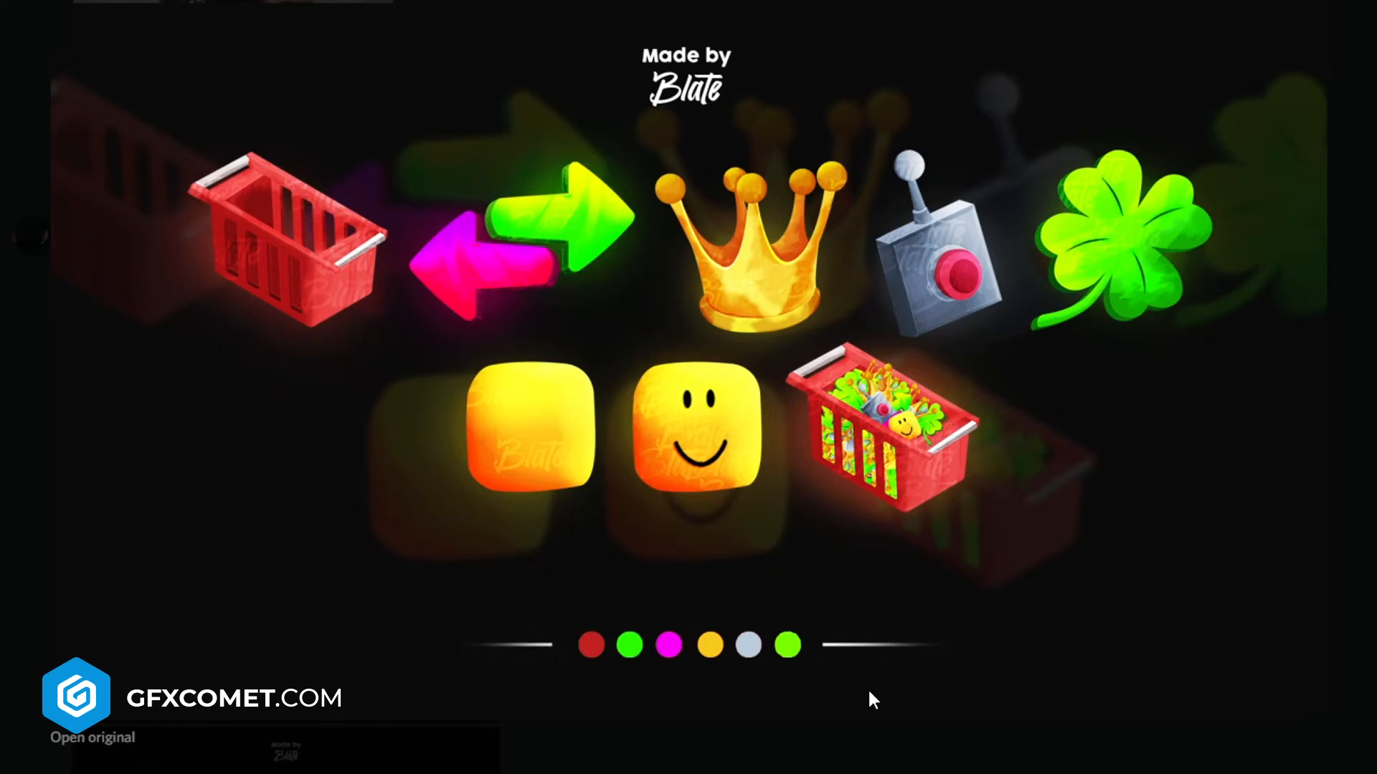